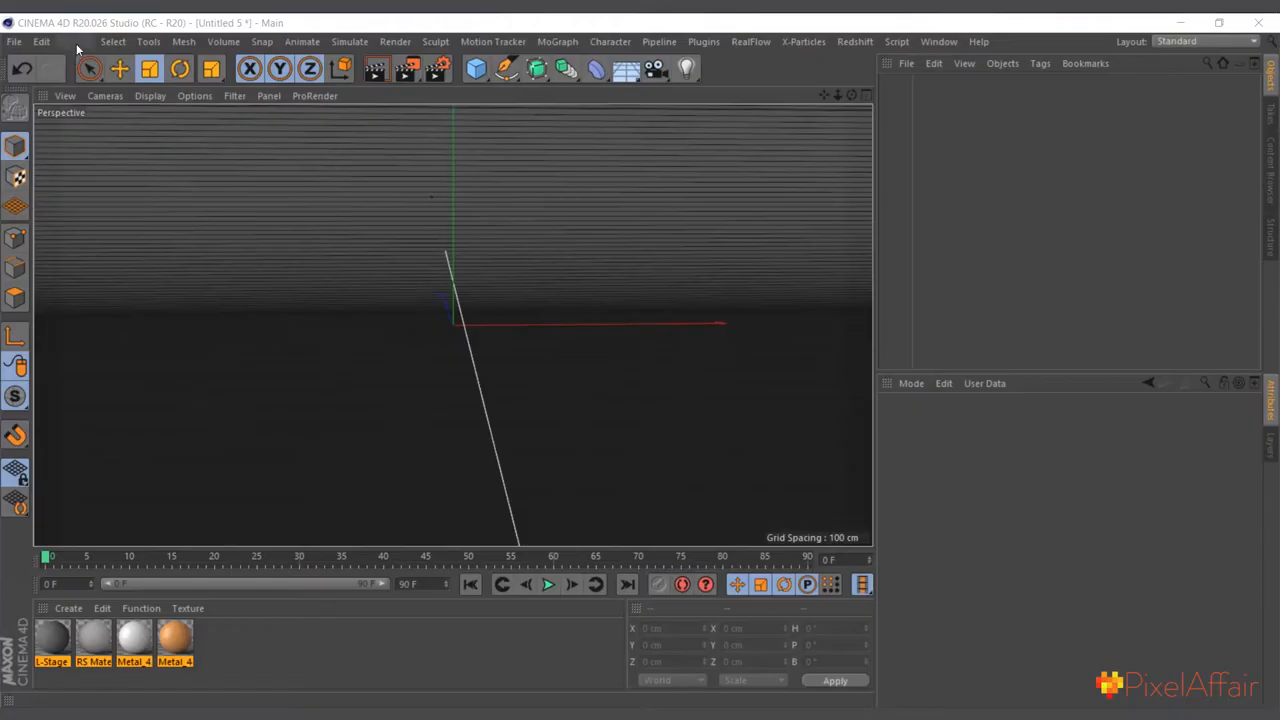
Add a 200 cm Cube with Segments X, Y and Z set to 50
{"action": "left_click", "coordinate": [75, 41]}
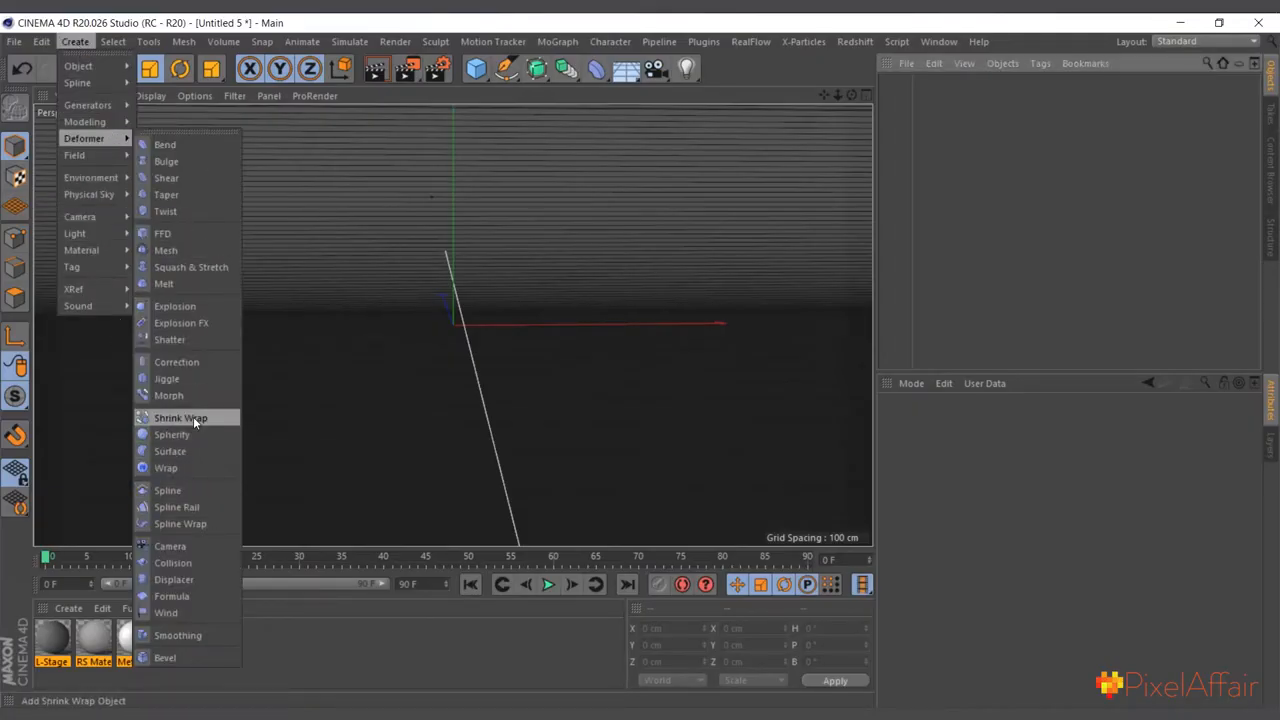
{"action": "left_click", "coordinate": [181, 417]}
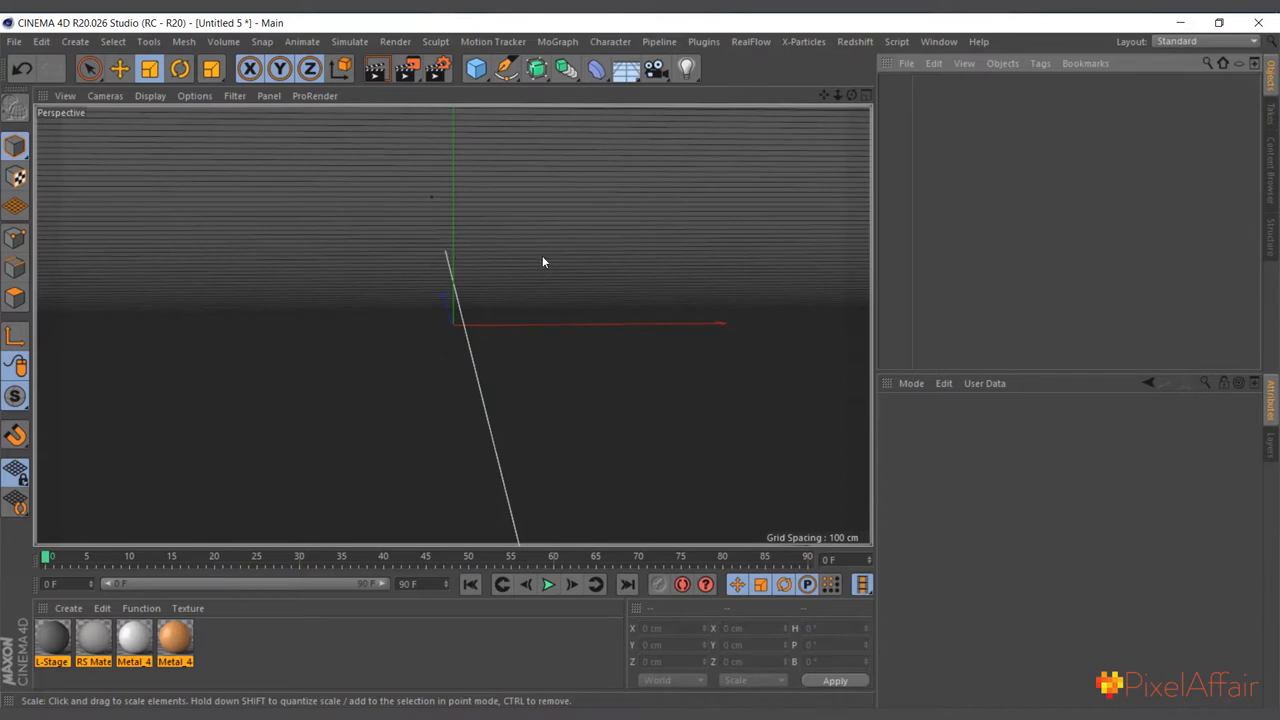
{"action": "mouse_move", "coordinate": [530, 244]}
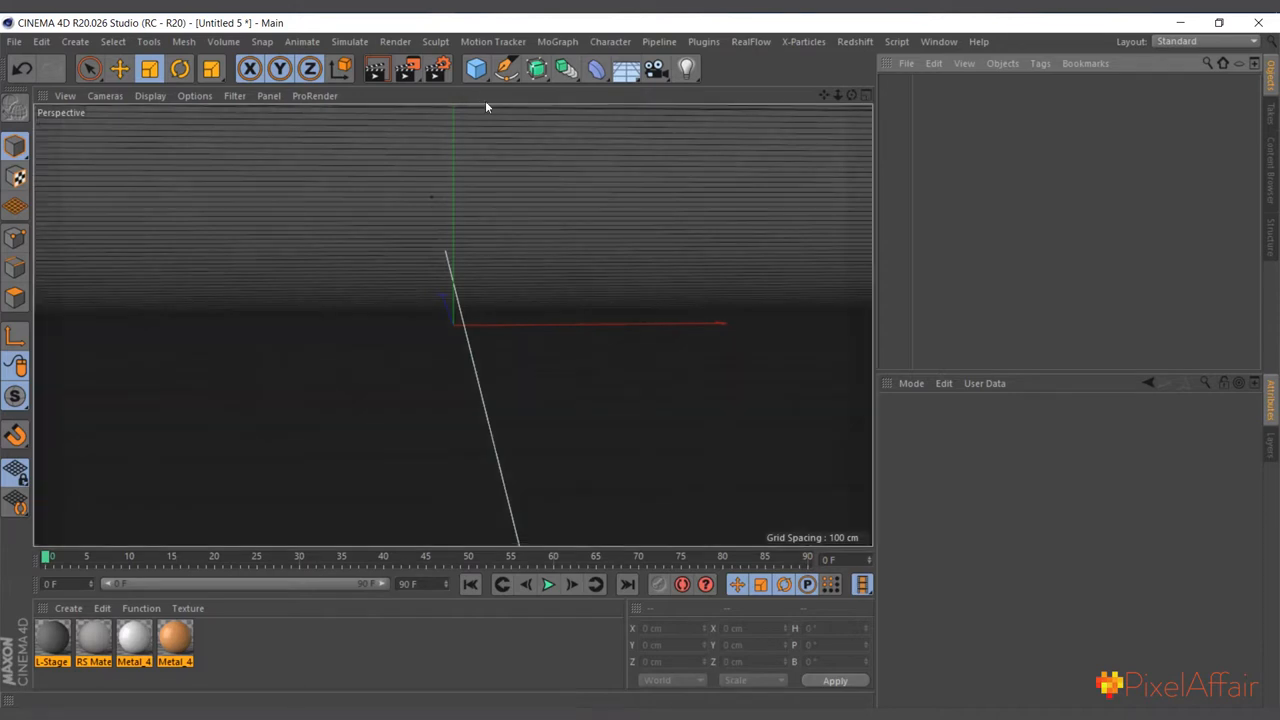
{"action": "left_click", "coordinate": [476, 68]}
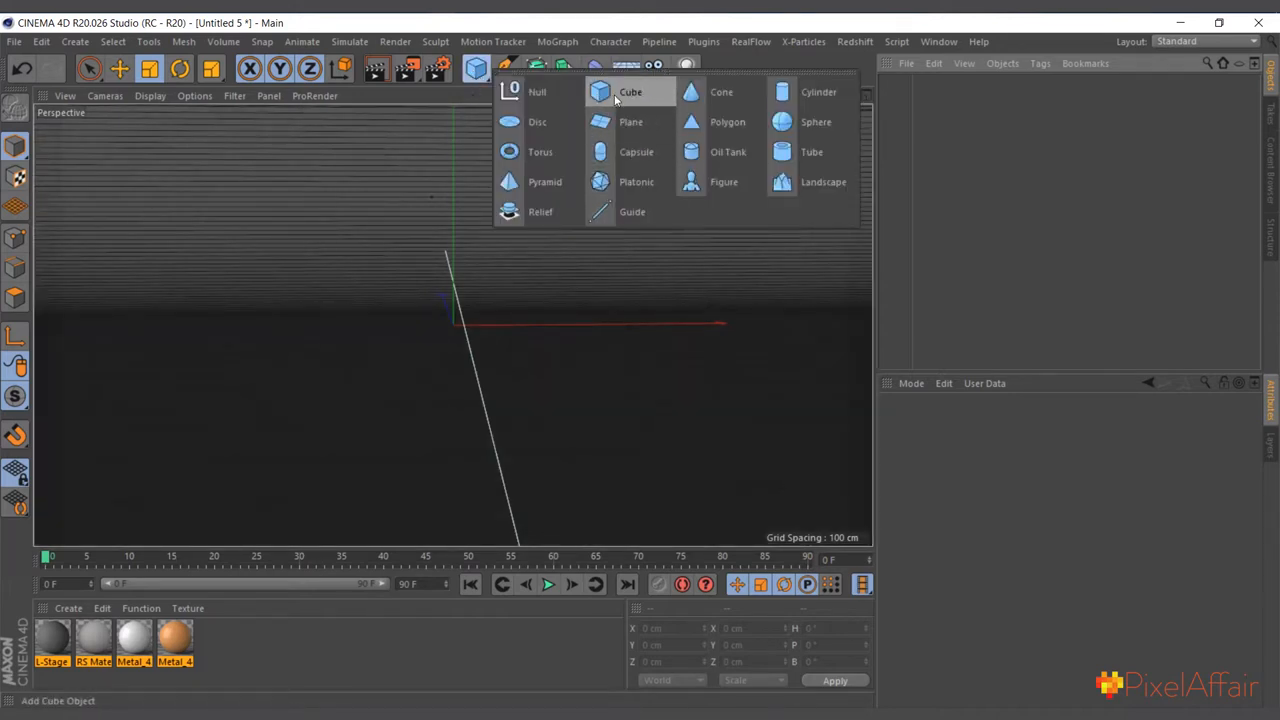
{"action": "left_click", "coordinate": [630, 91]}
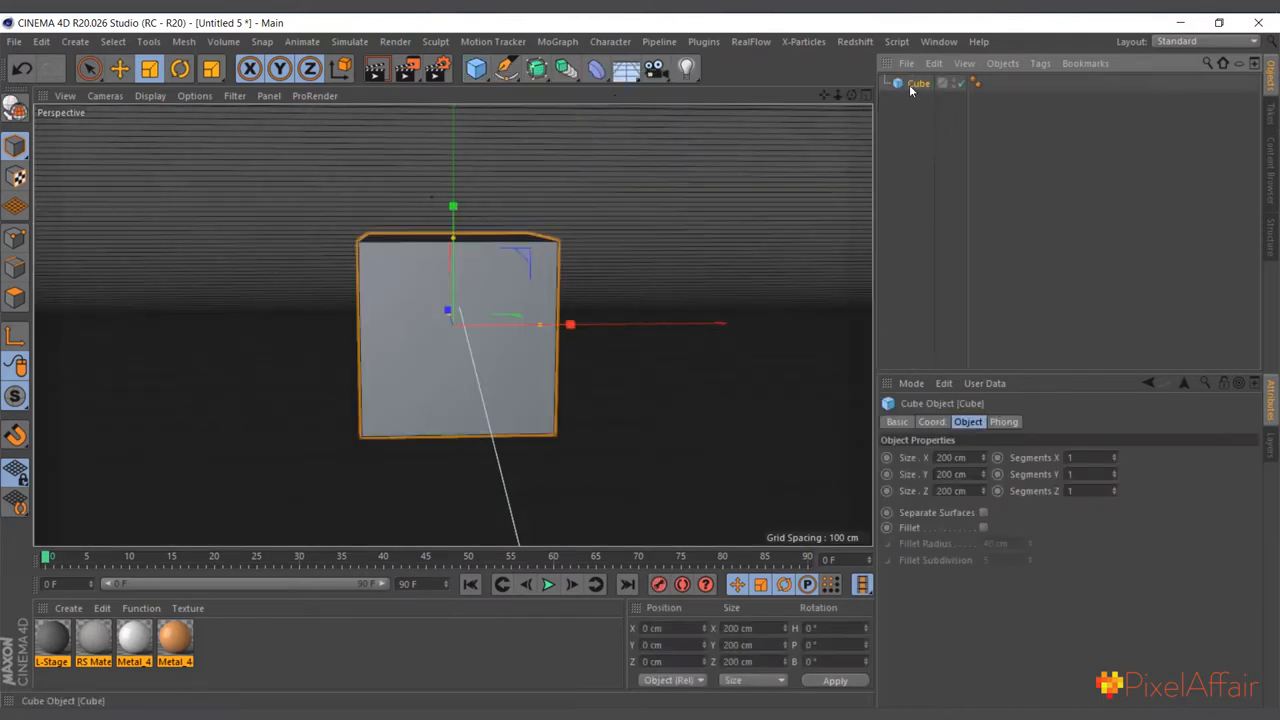
{"action": "left_click", "coordinate": [1085, 457]}
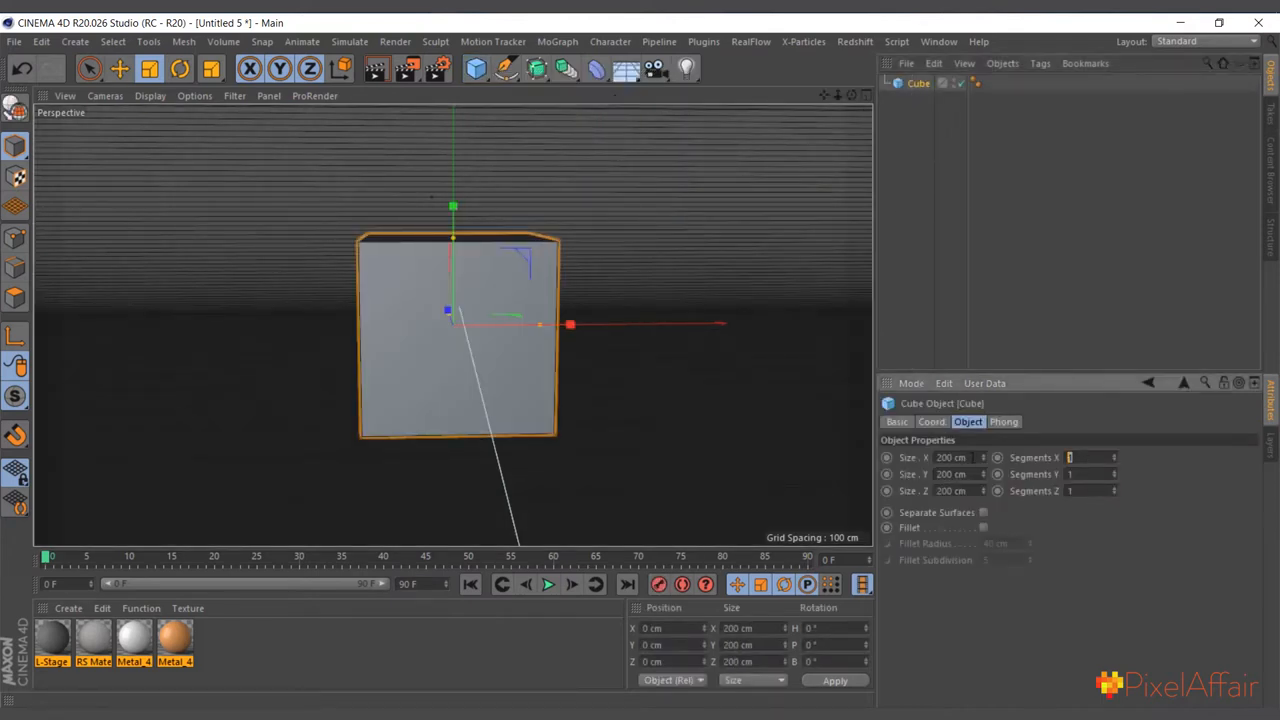
{"action": "type", "text": "50"}
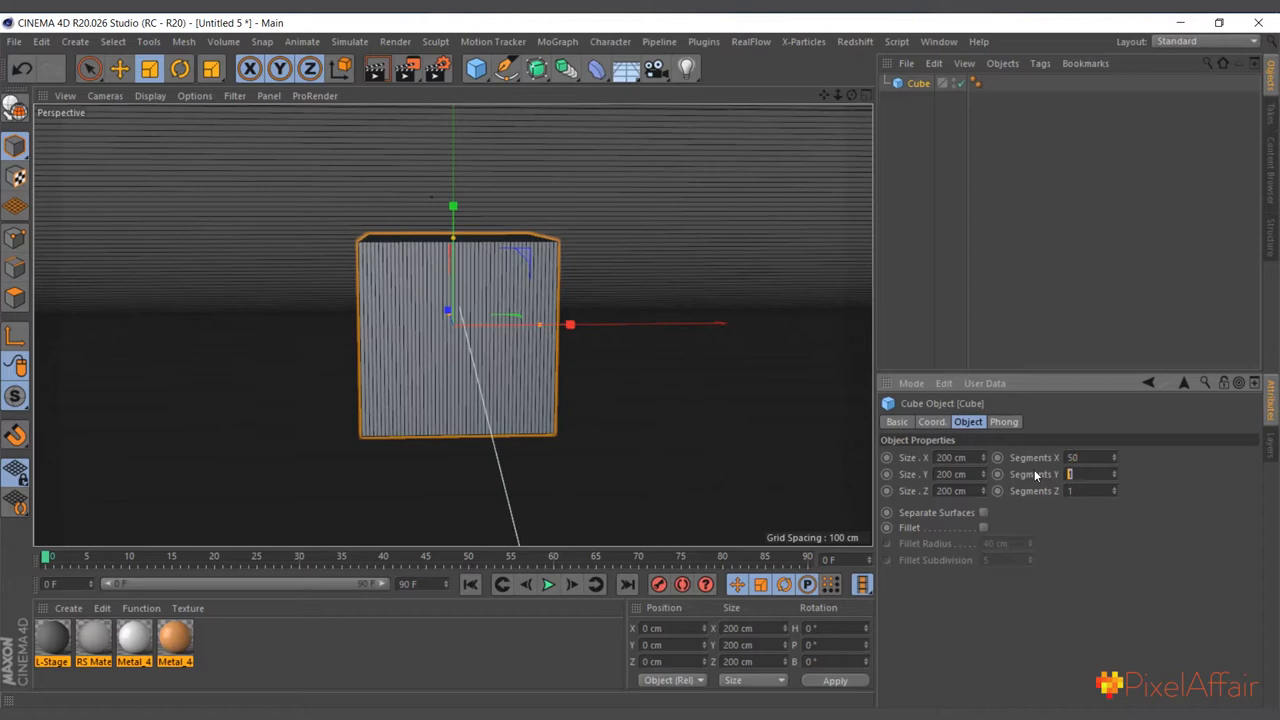
{"action": "type", "text": "50"}
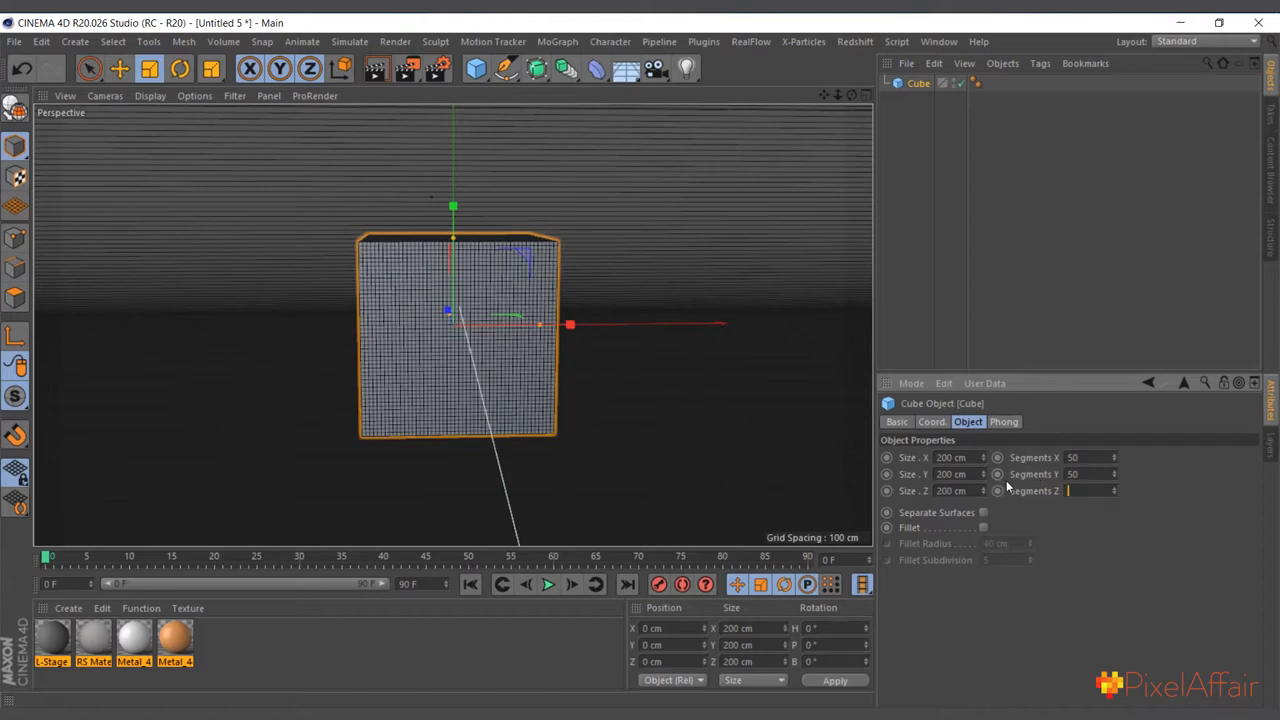
{"action": "type", "text": "50"}
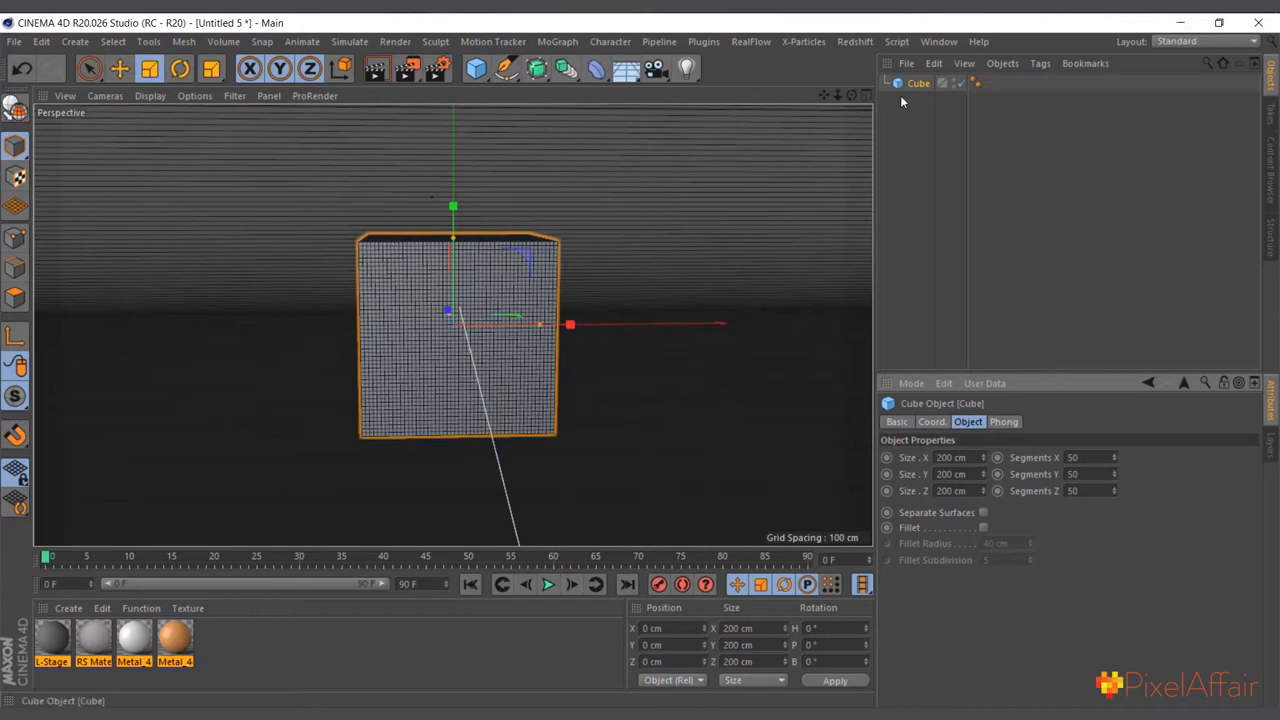
{"action": "left_click", "coordinate": [597, 68]}
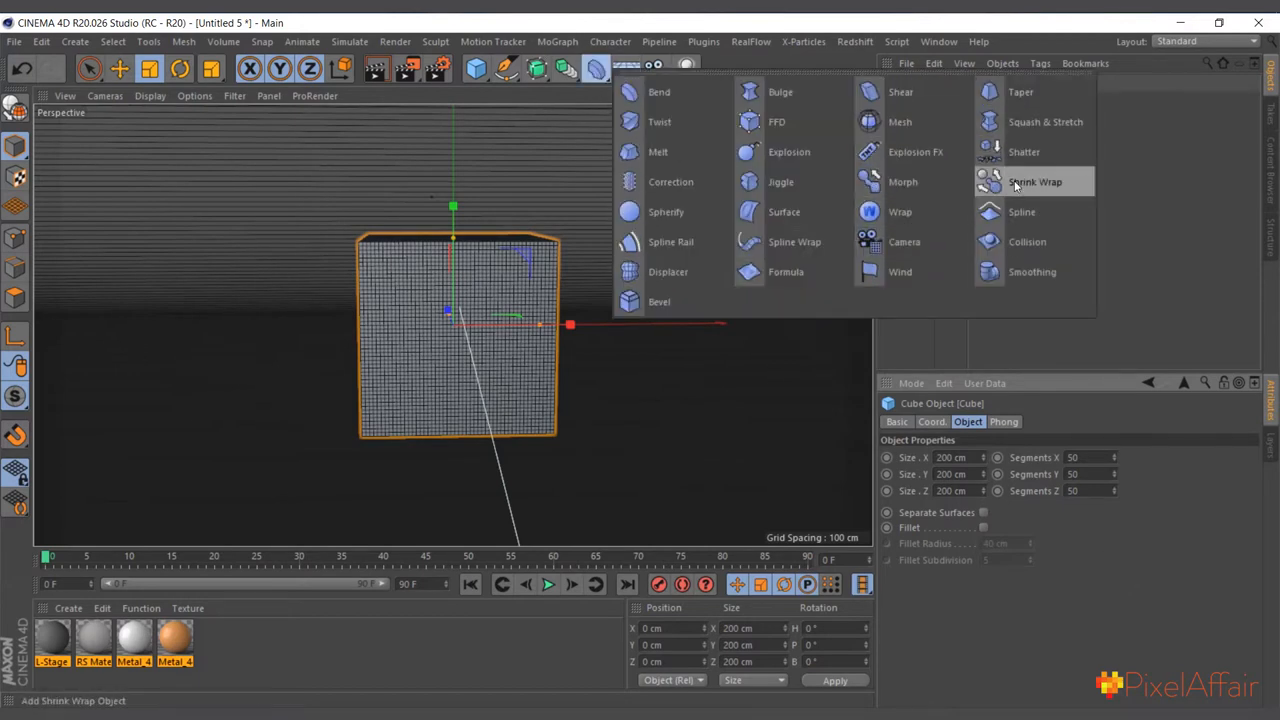
Nest a Shrink Wrap deformer under the Cube, then reselect the Cube
{"action": "left_click", "coordinate": [1035, 181]}
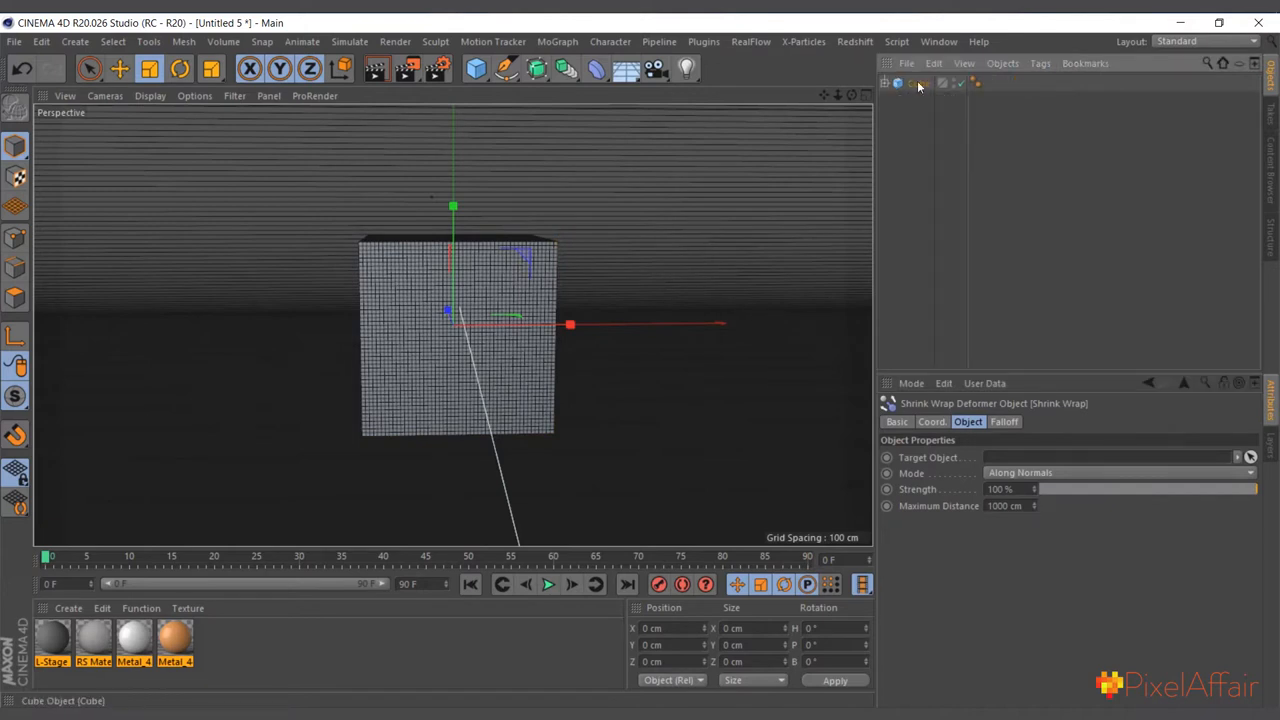
{"action": "left_click", "coordinate": [917, 83]}
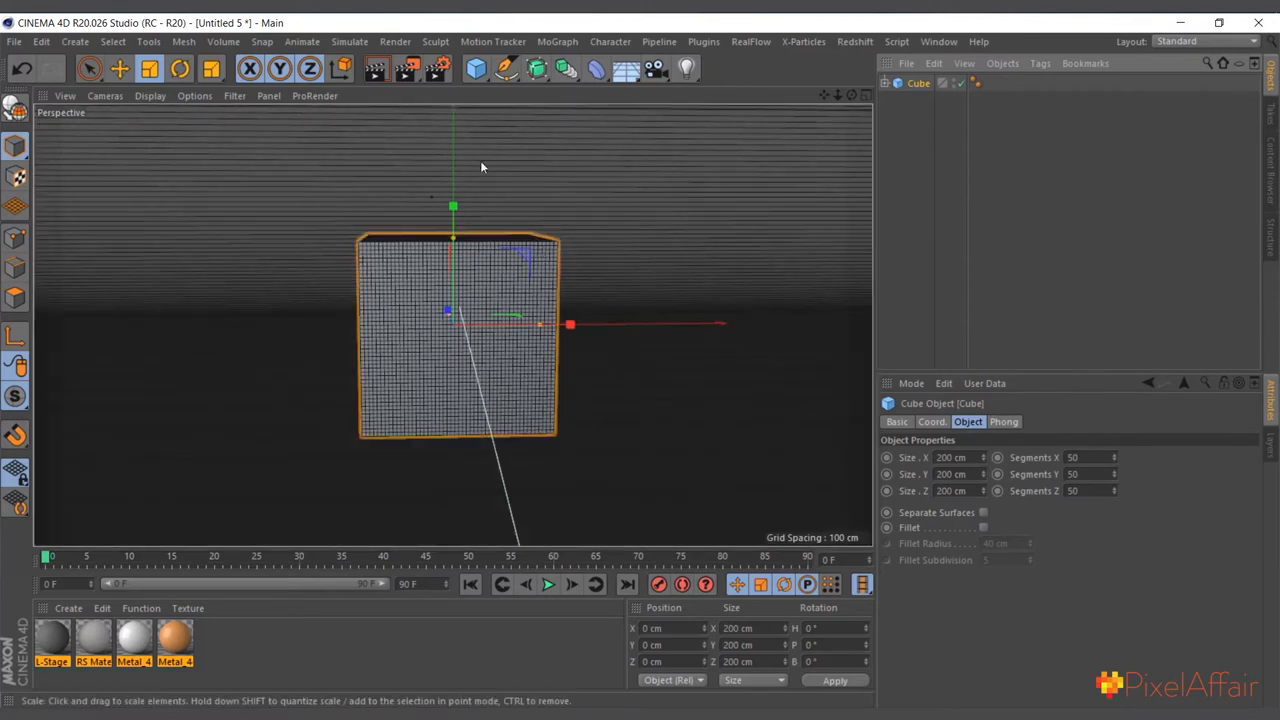
{"action": "left_click", "coordinate": [475, 68]}
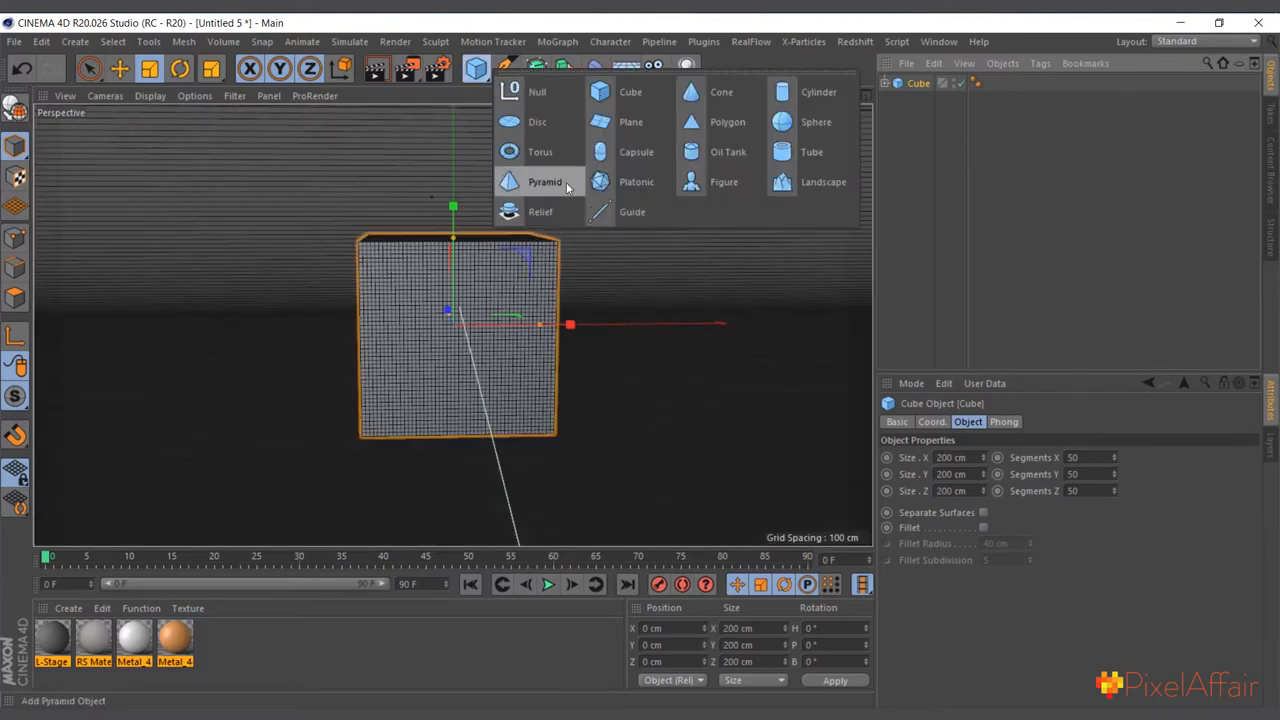
Add a Platonic primitive and set it as the Shrink Wrap's Target Object
{"action": "left_click", "coordinate": [636, 181]}
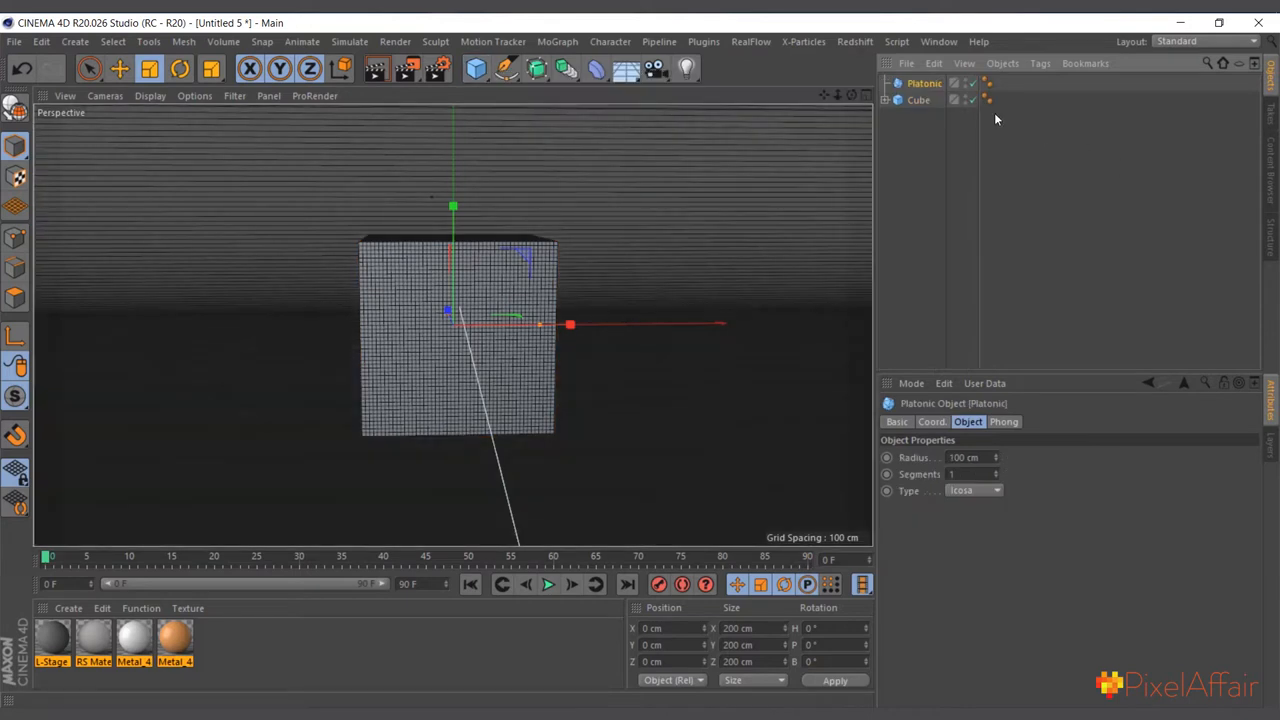
{"action": "left_click", "coordinate": [918, 100]}
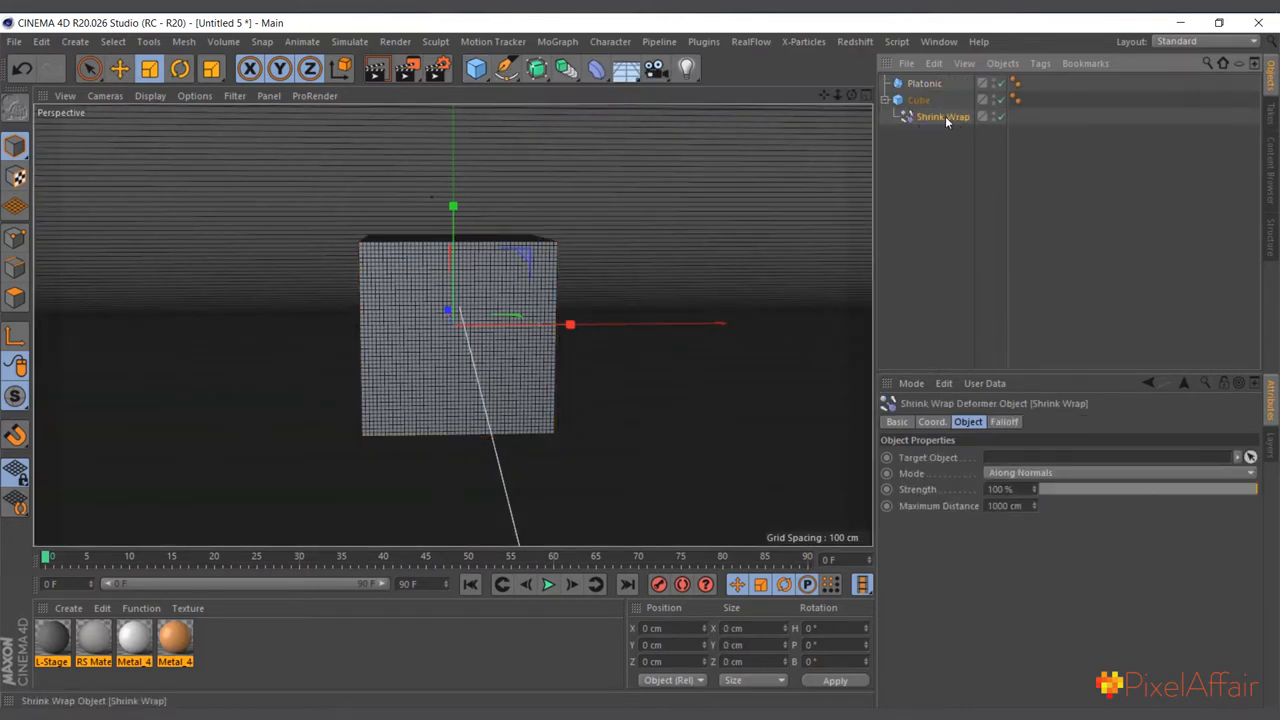
{"action": "mouse_move", "coordinate": [943, 117]}
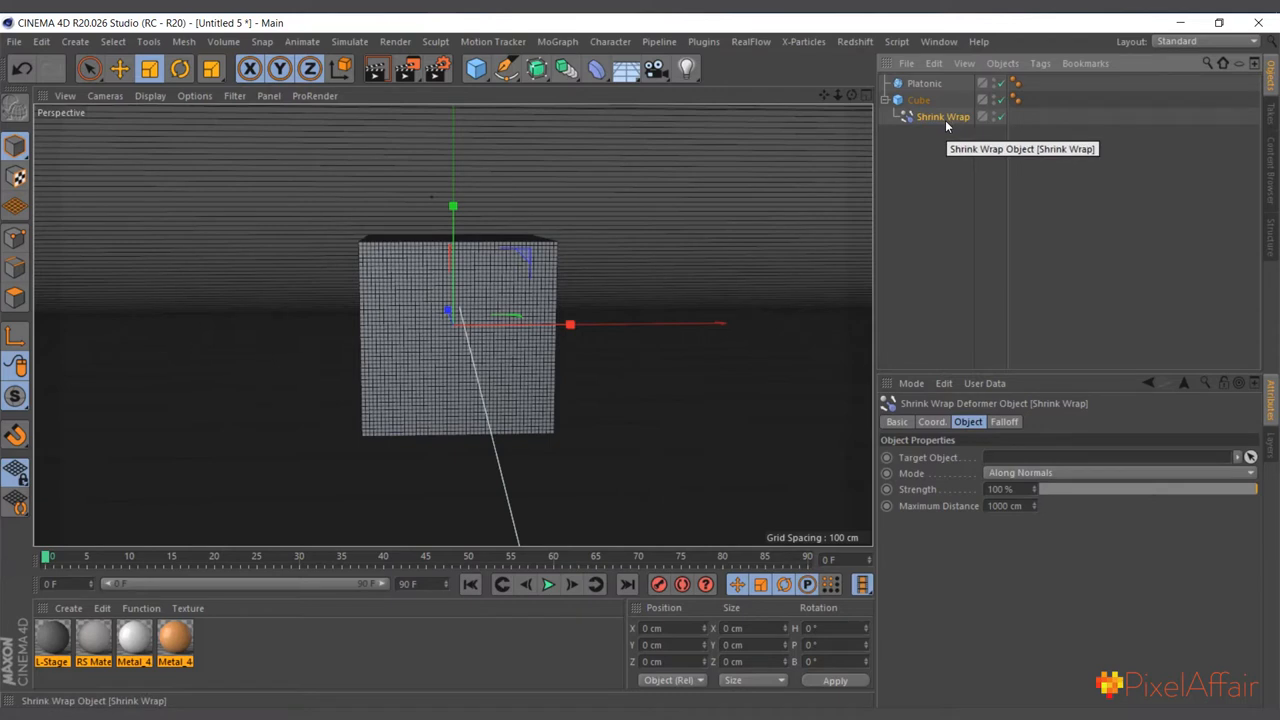
{"action": "mouse_move", "coordinate": [982, 465]}
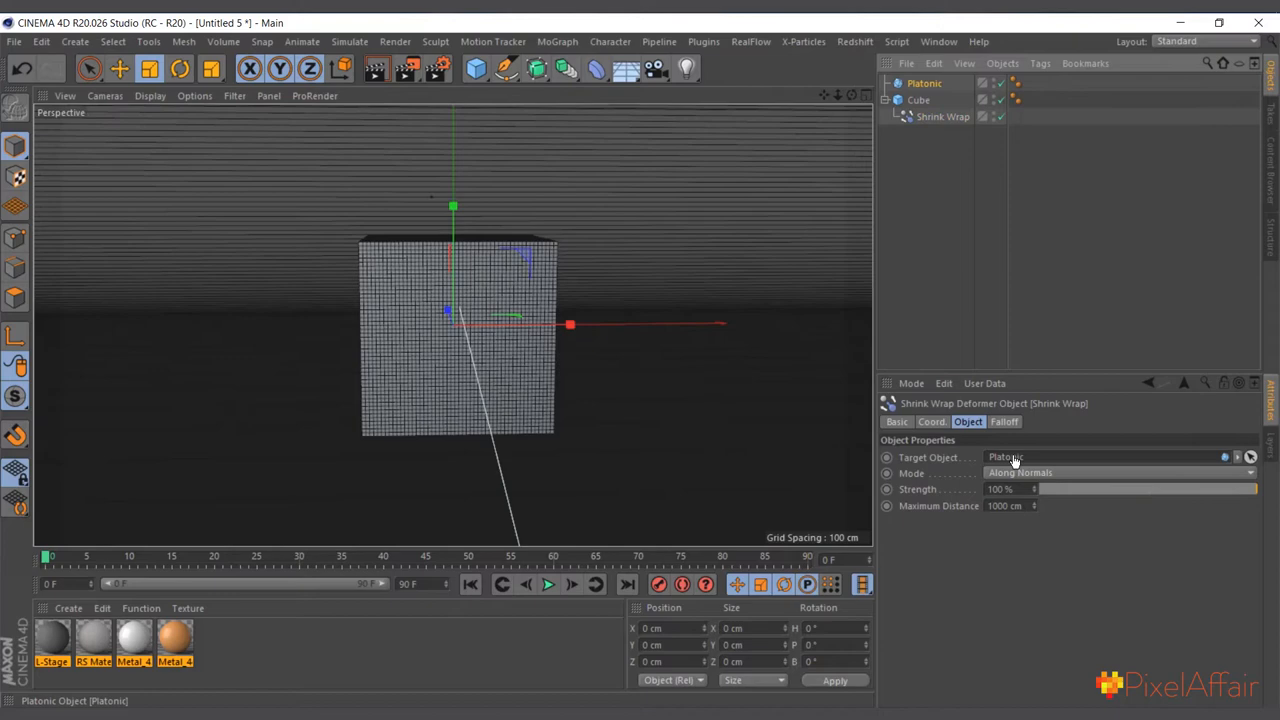
{"action": "left_click", "coordinate": [943, 116]}
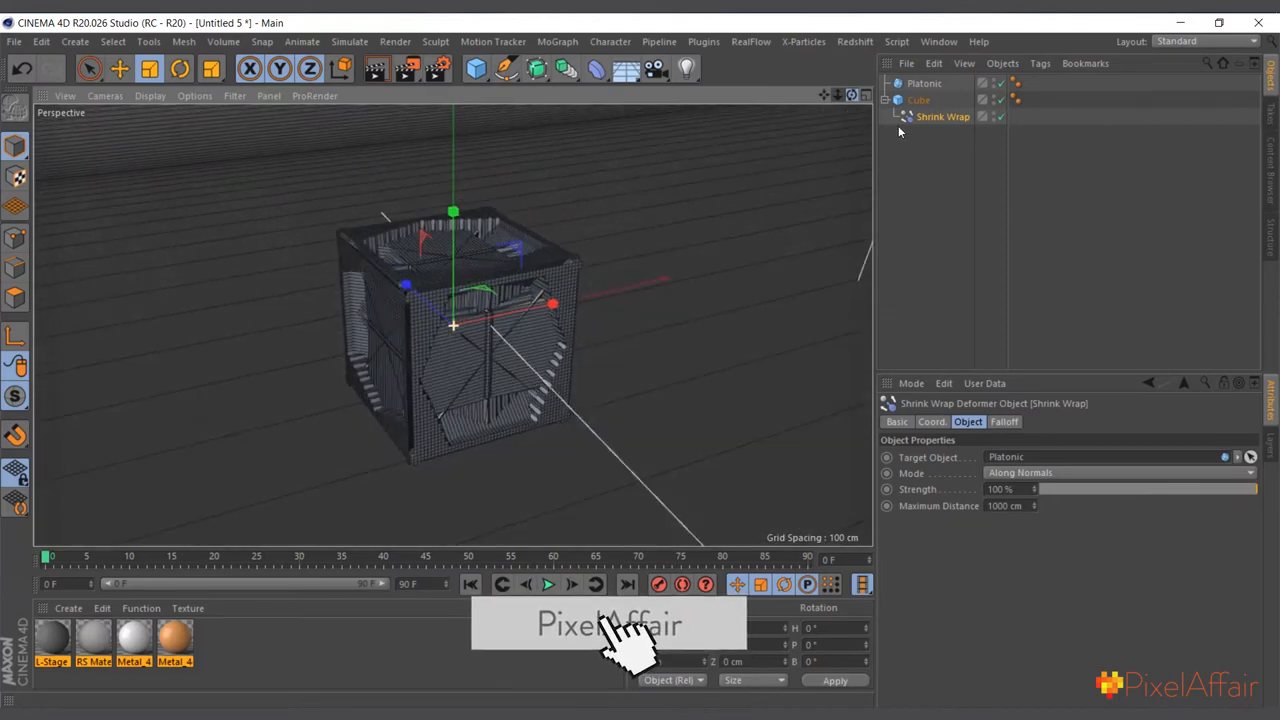
Scale the Cube to about 128 cm for a faceted Platonic shape
{"action": "left_click", "coordinate": [923, 83]}
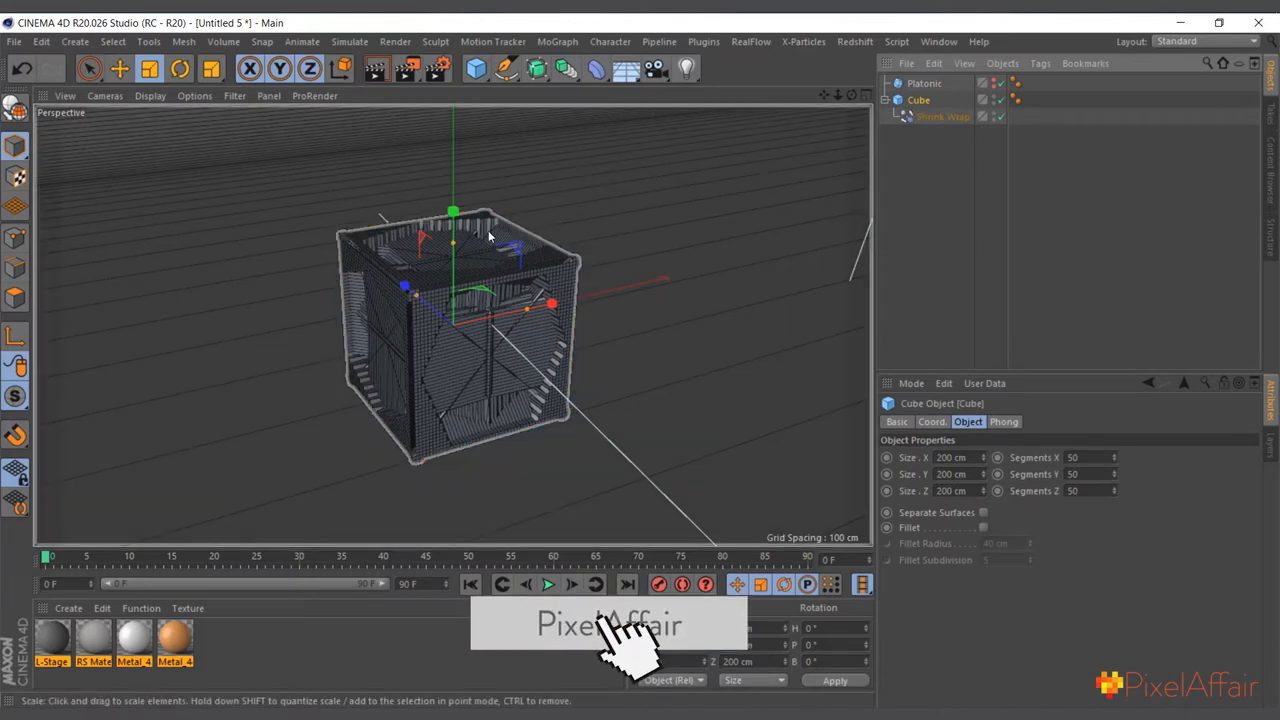
{"action": "left_click", "coordinate": [918, 100]}
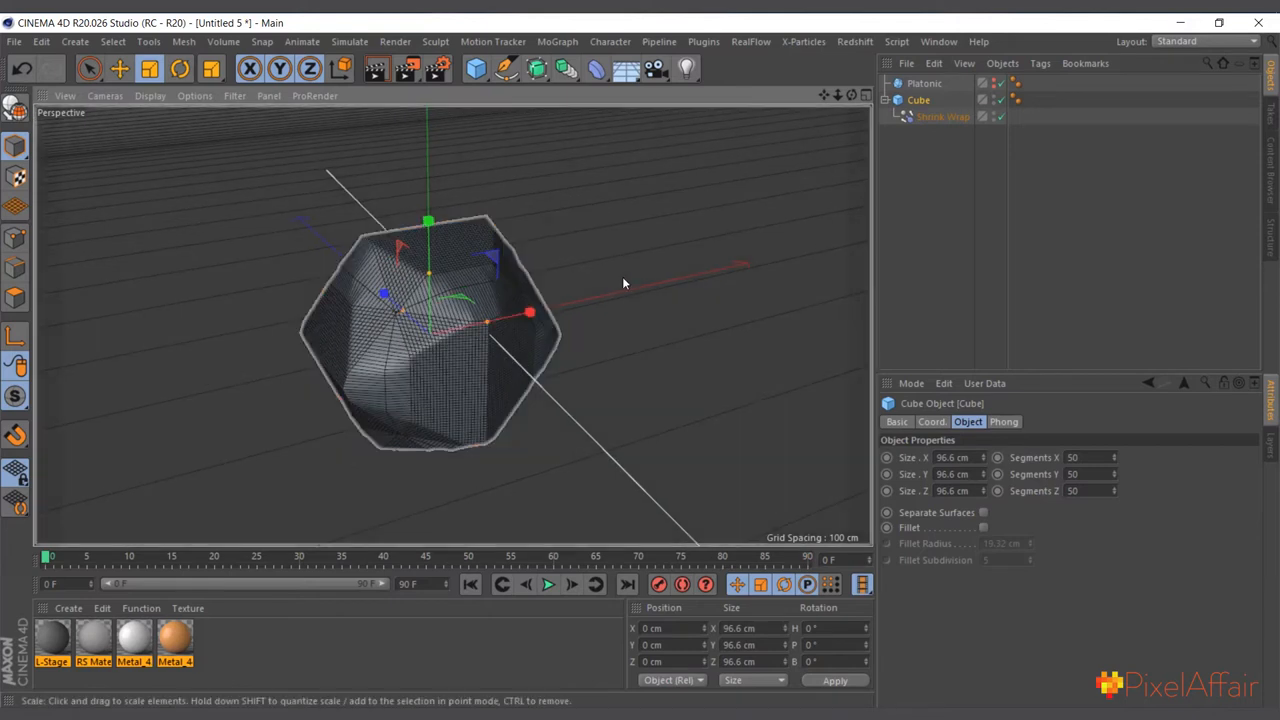
{"action": "left_click_drag", "start_coordinate": [530, 312], "coordinate": [555, 307]}
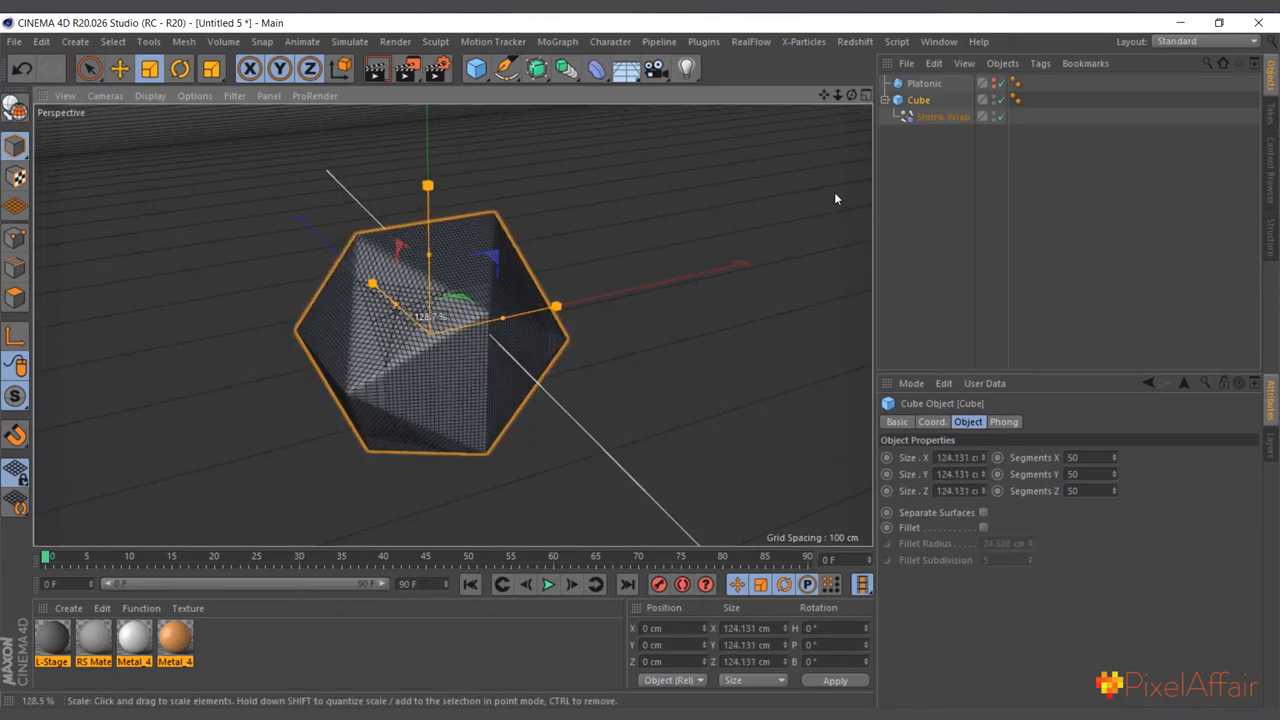
{"action": "left_click_drag", "start_coordinate": [555, 307], "coordinate": [530, 312]}
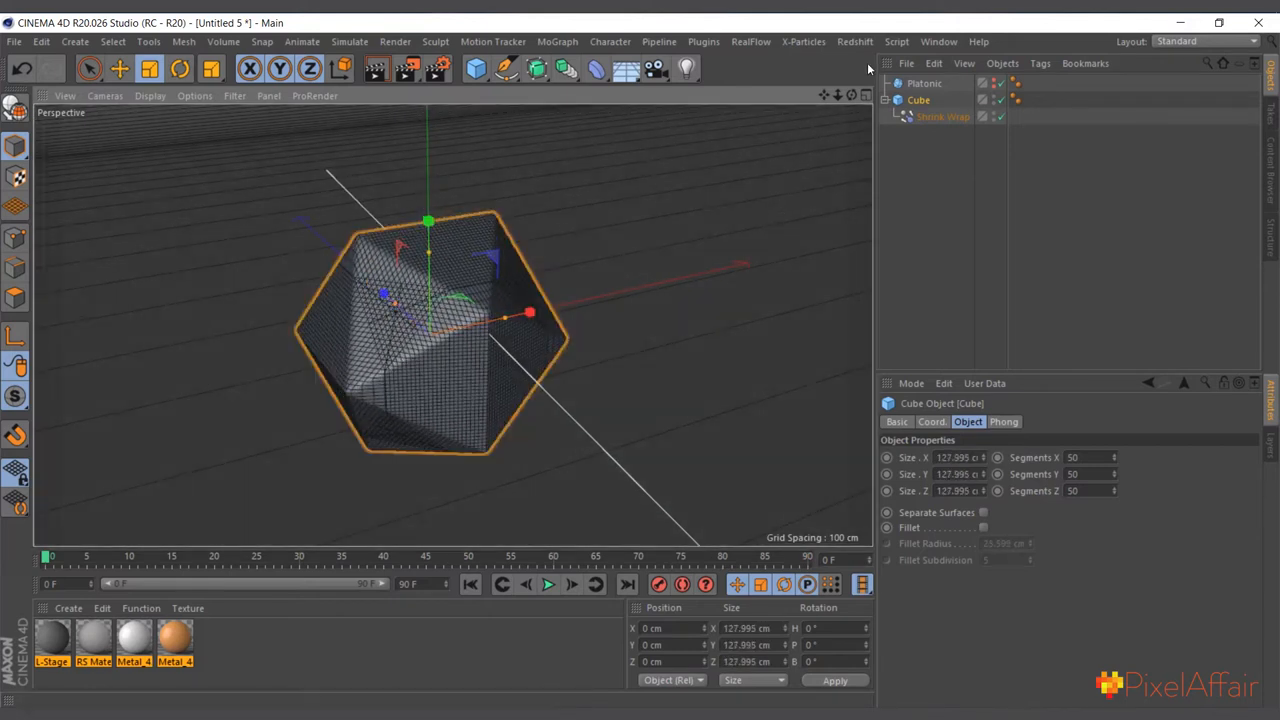
{"action": "left_click", "coordinate": [150, 95]}
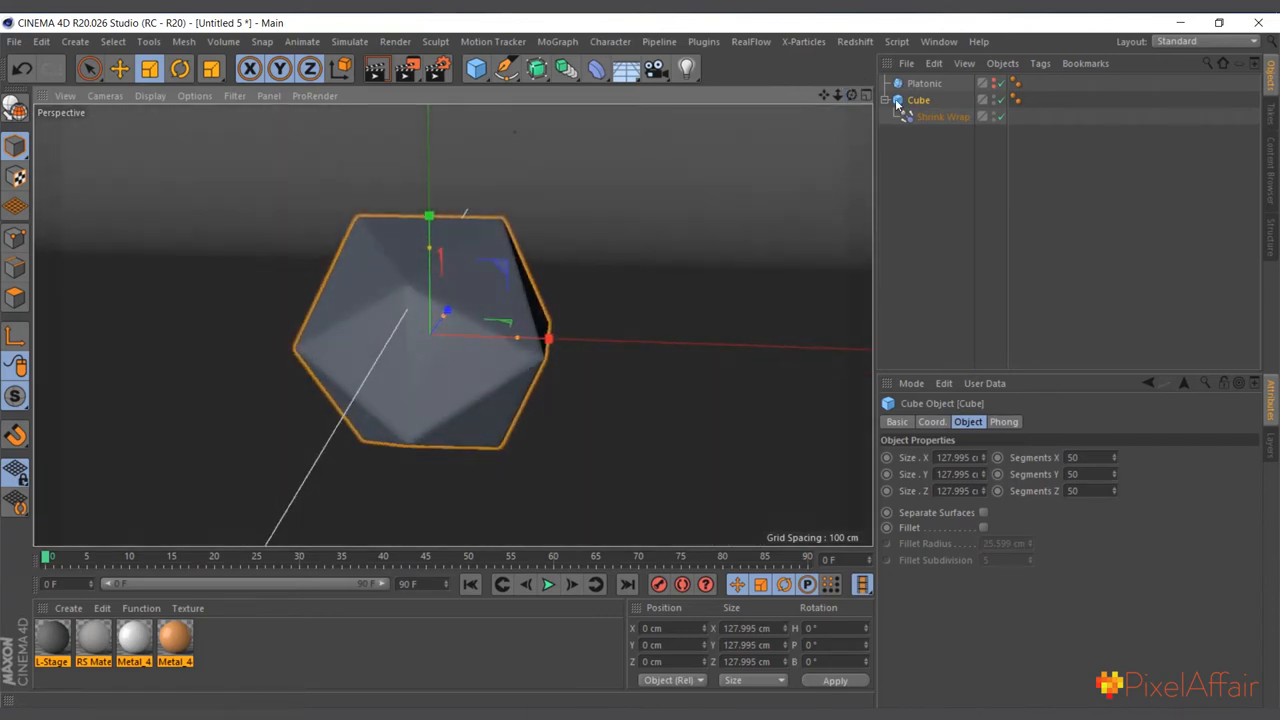
Move the Cube below the Sphere in the Object Manager hierarchy
{"action": "left_click", "coordinate": [942, 116]}
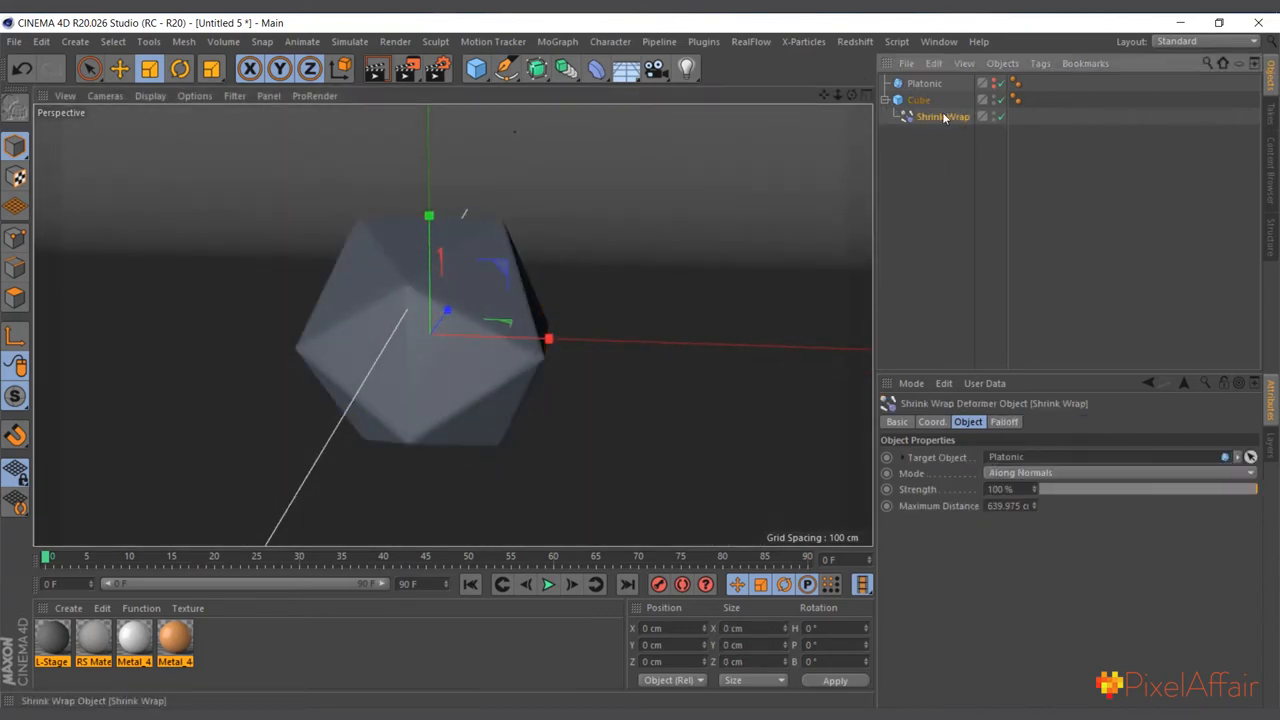
{"action": "left_click", "coordinate": [918, 99]}
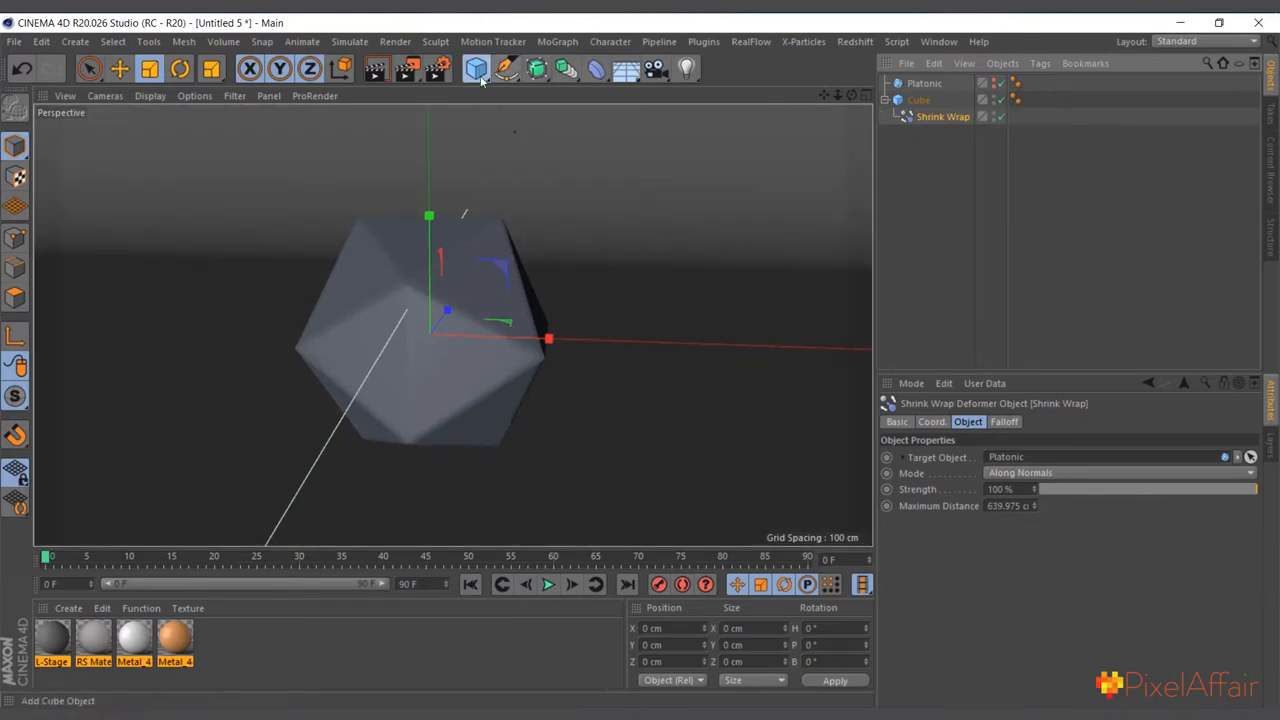
{"action": "left_click", "coordinate": [476, 67]}
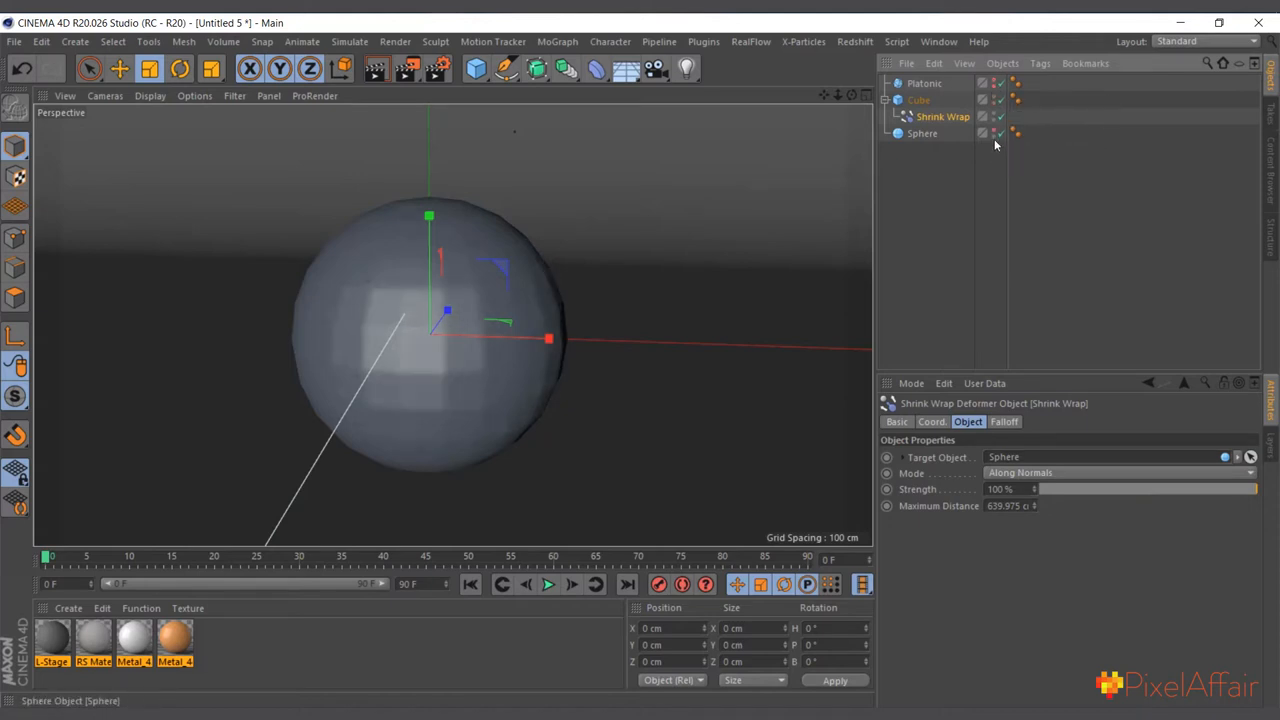
{"action": "left_click", "coordinate": [918, 99]}
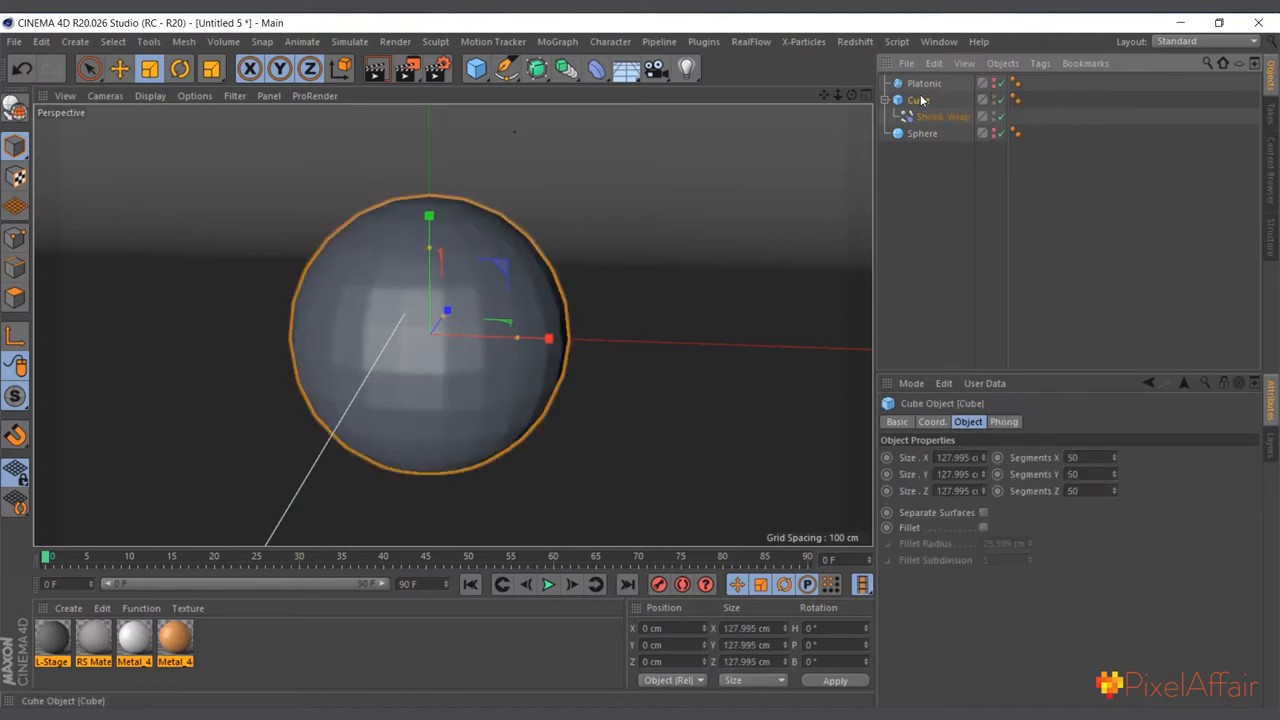
{"action": "mouse_move", "coordinate": [922, 133]}
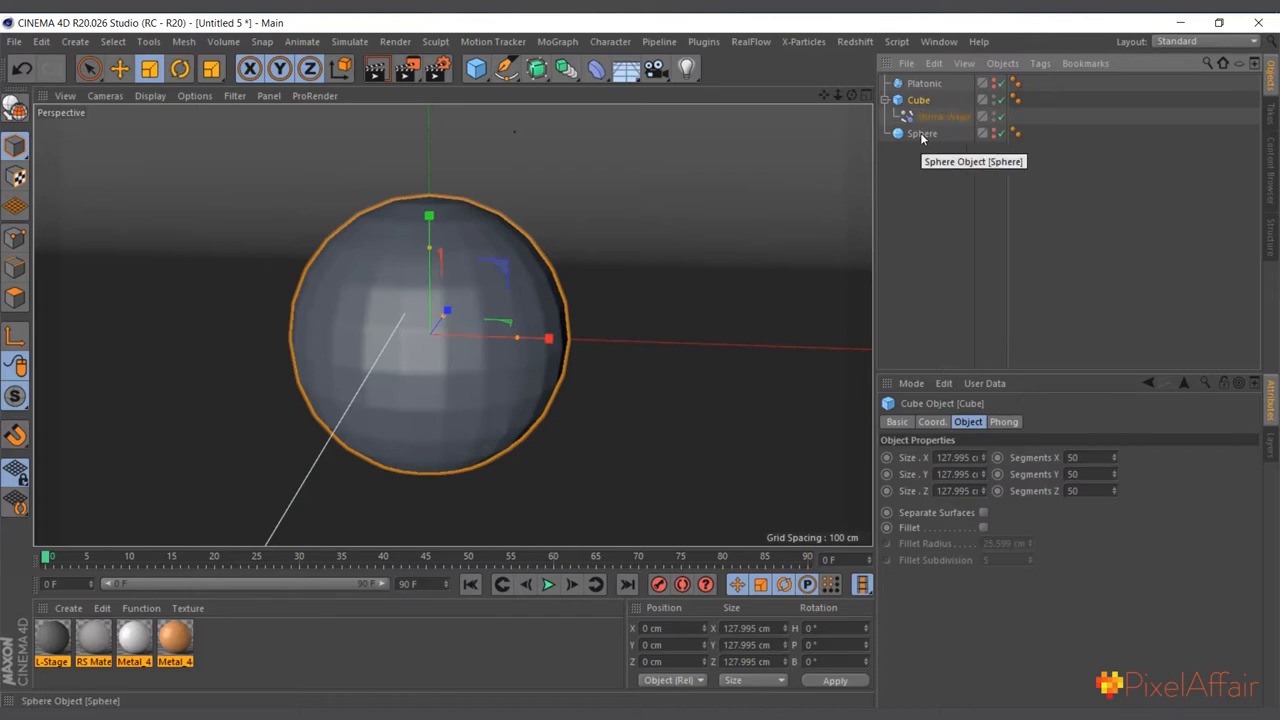
{"action": "left_click", "coordinate": [922, 133]}
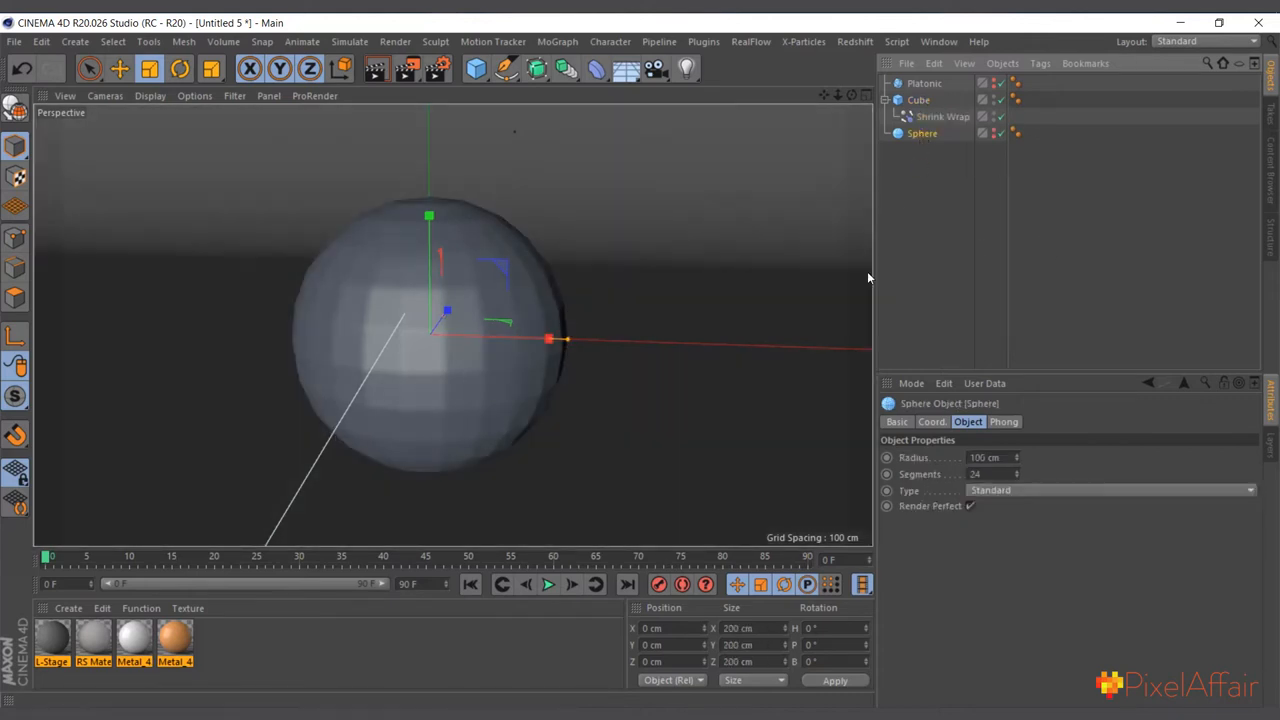
{"action": "mouse_move", "coordinate": [951, 251]}
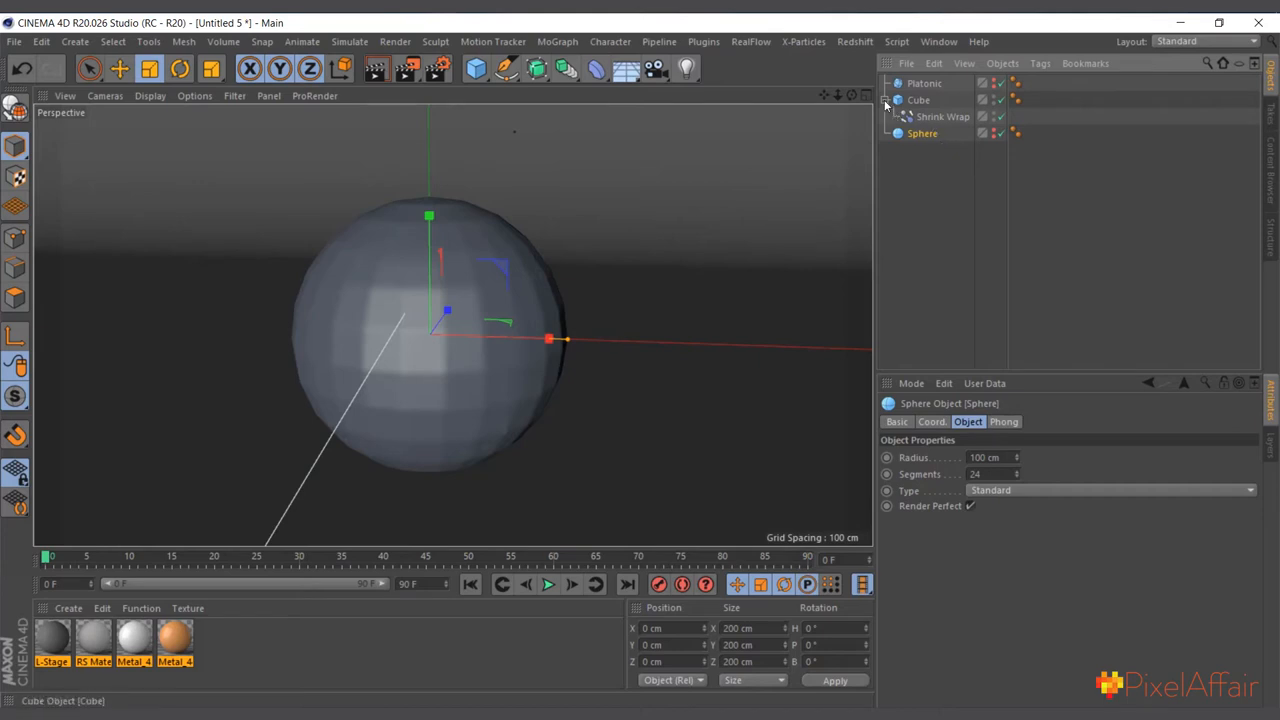
{"action": "left_click", "coordinate": [918, 116]}
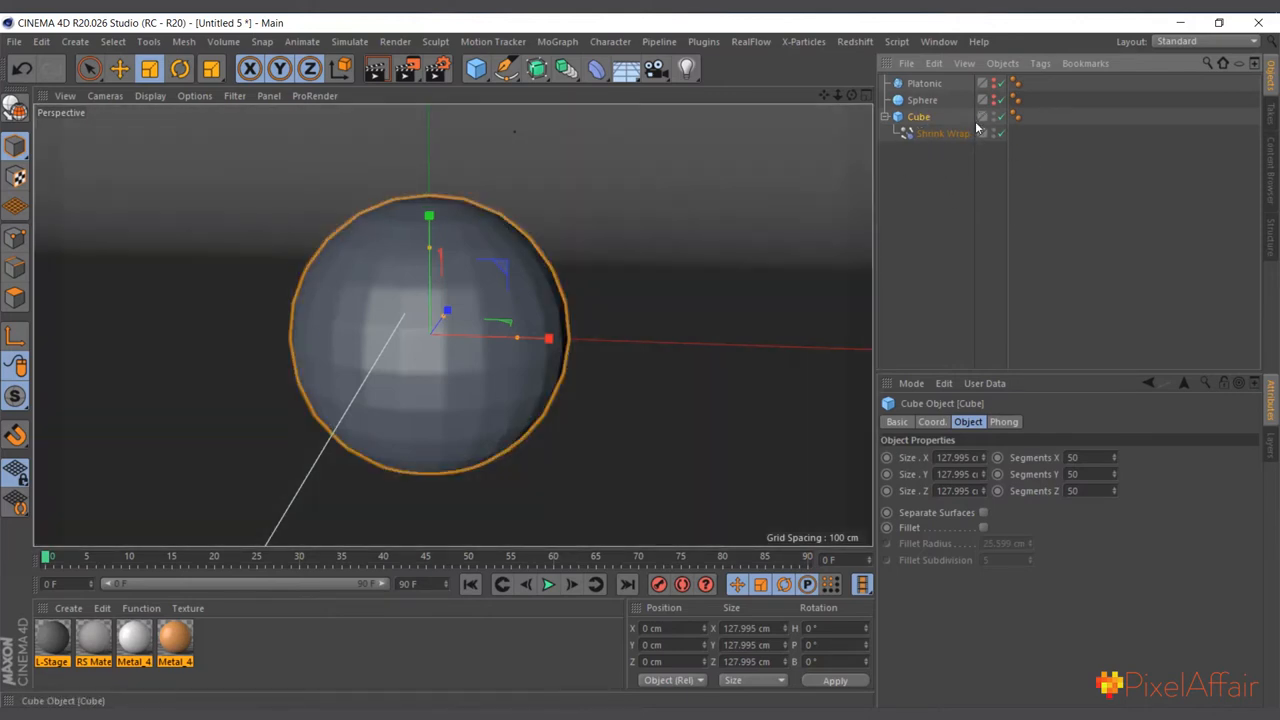
{"action": "left_click", "coordinate": [476, 68]}
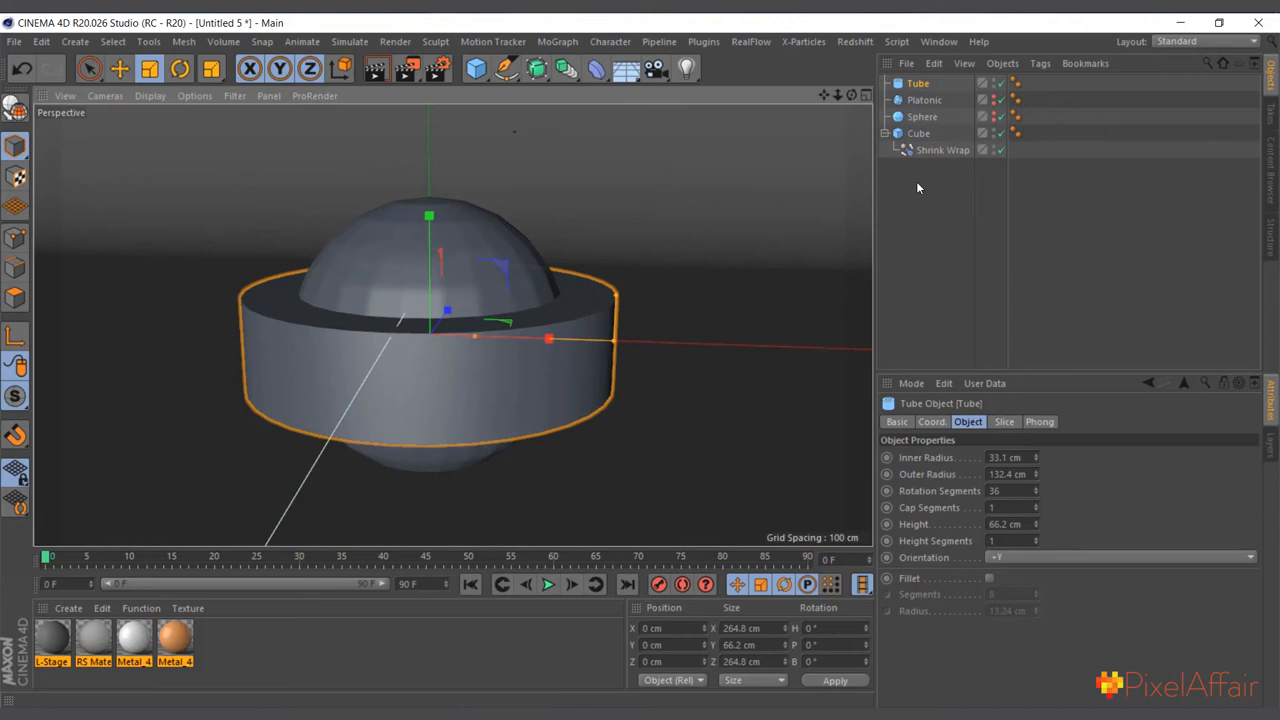
Resize the Cube to about 138 cm so it wraps partly onto the Tube
{"action": "left_click", "coordinate": [942, 149]}
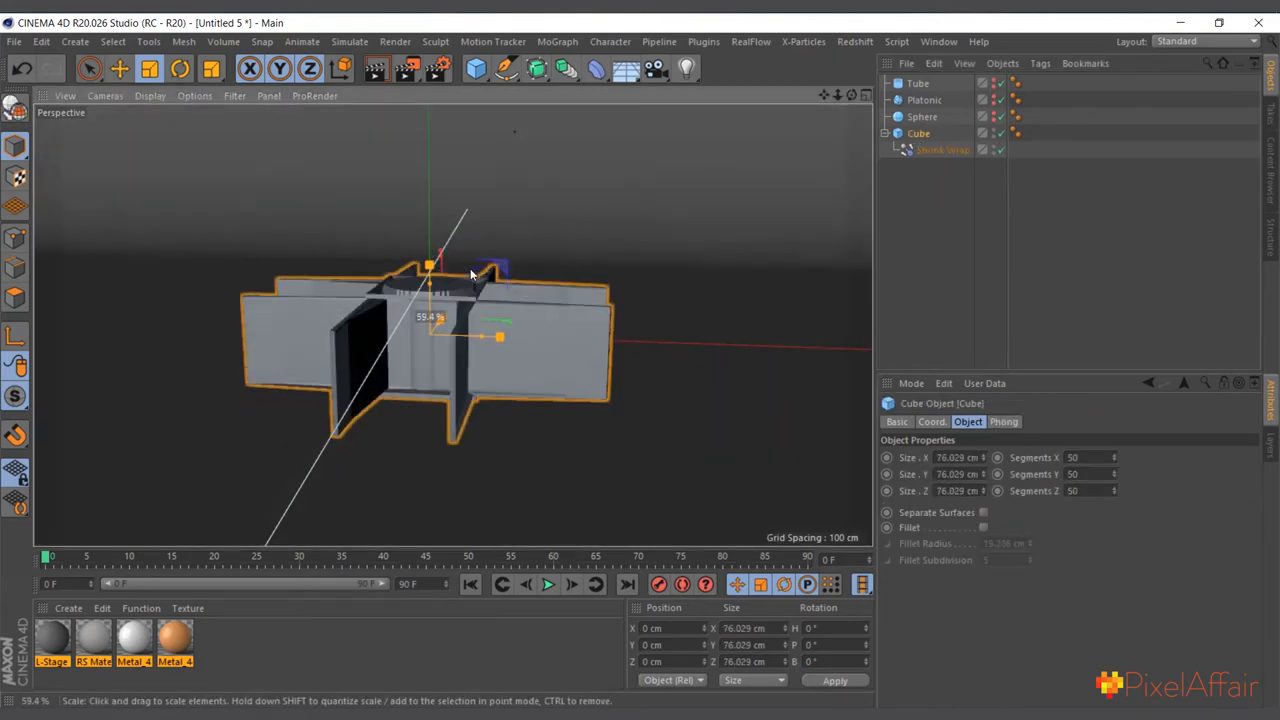
{"action": "left_click_drag", "start_coordinate": [499, 337], "coordinate": [600, 340]}
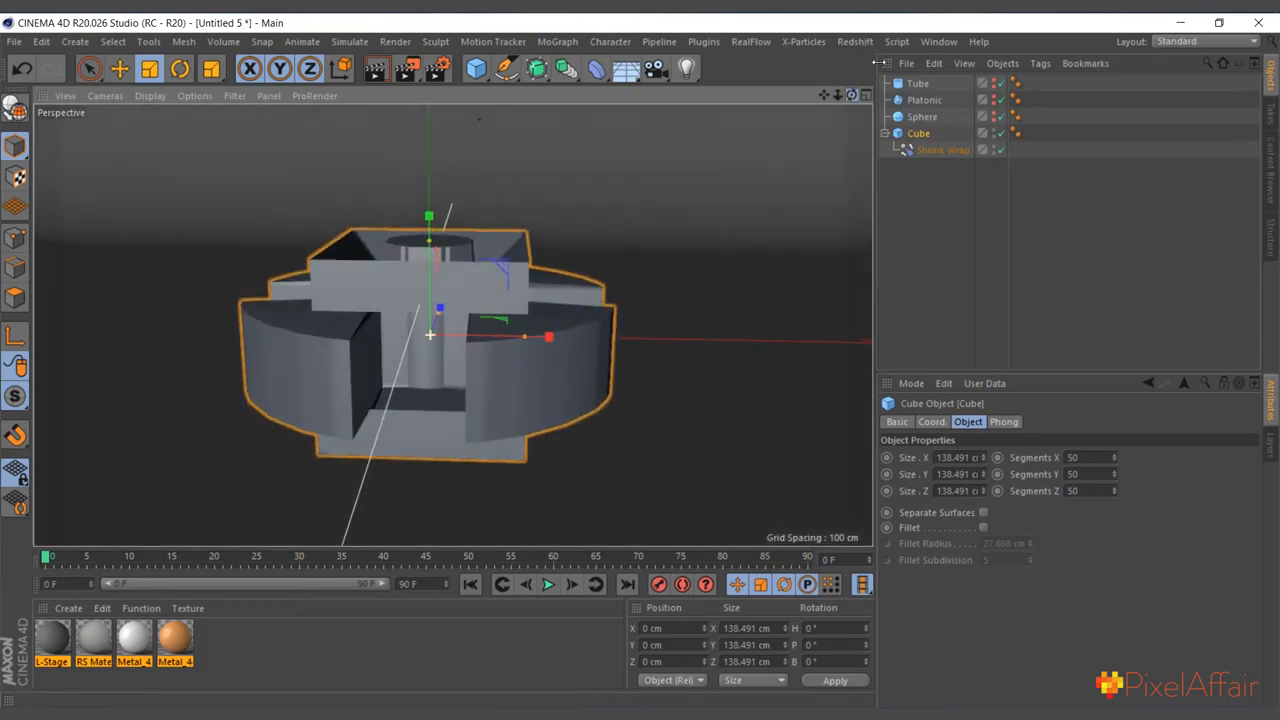
{"action": "left_click", "coordinate": [942, 149]}
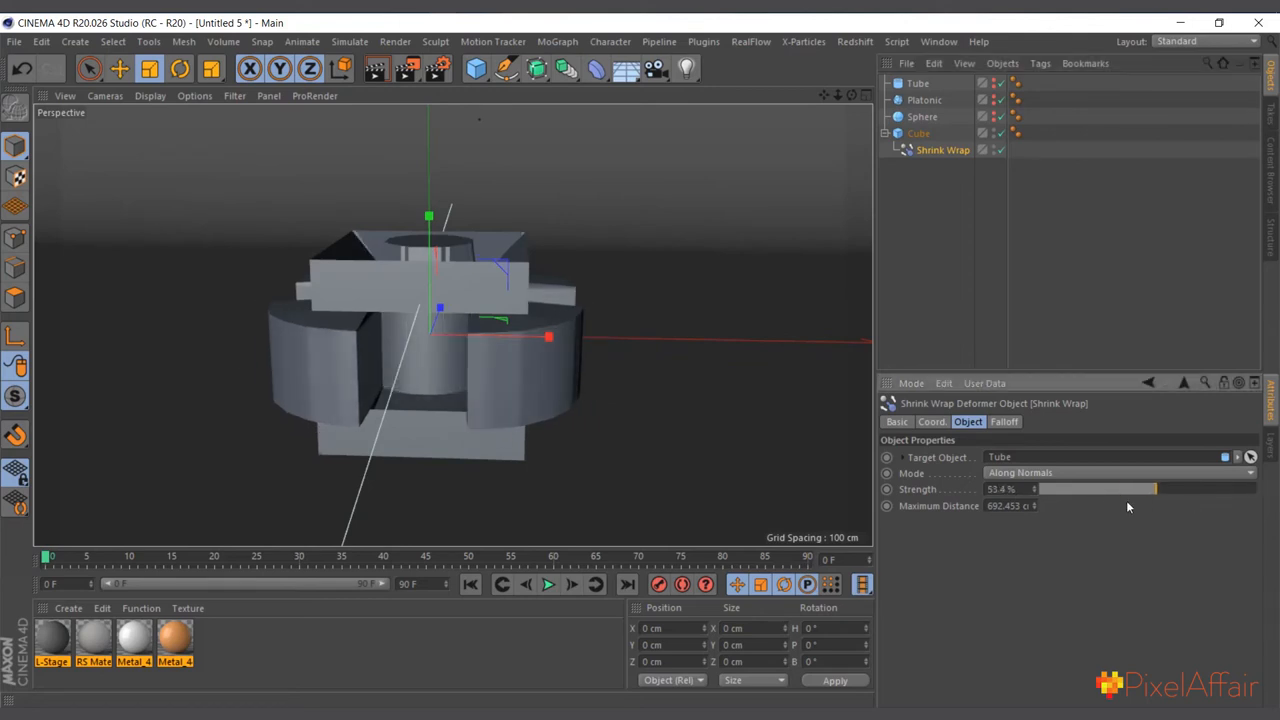
Set Shrink Wrap Strength to 100% and try the Source Axis mode
{"action": "left_click_drag", "start_coordinate": [1095, 489], "coordinate": [1255, 489]}
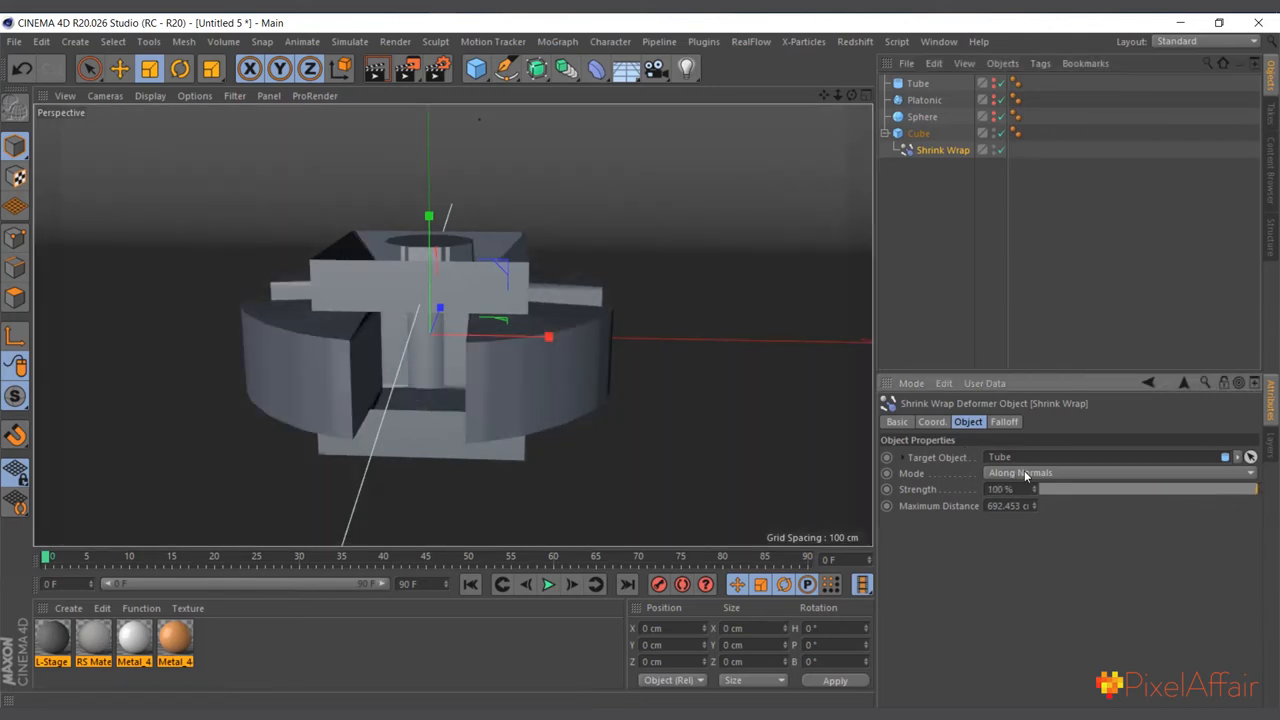
{"action": "left_click", "coordinate": [1020, 472]}
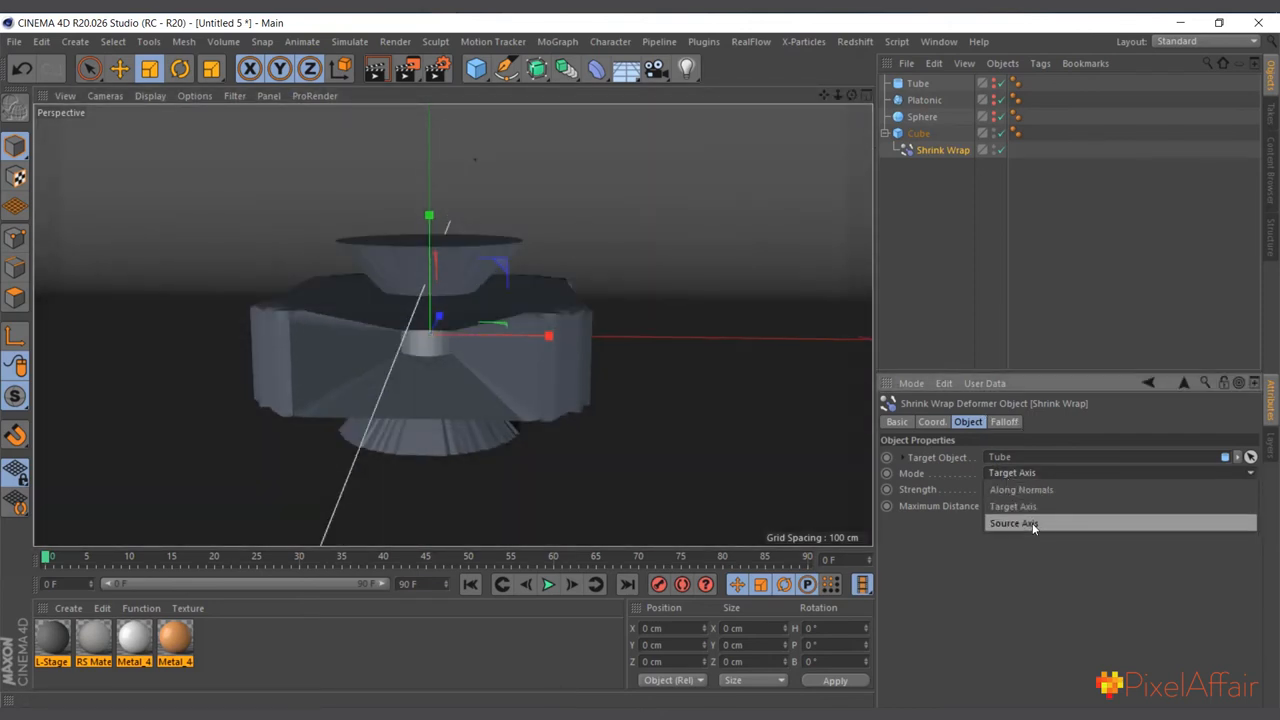
{"action": "left_click", "coordinate": [1013, 523]}
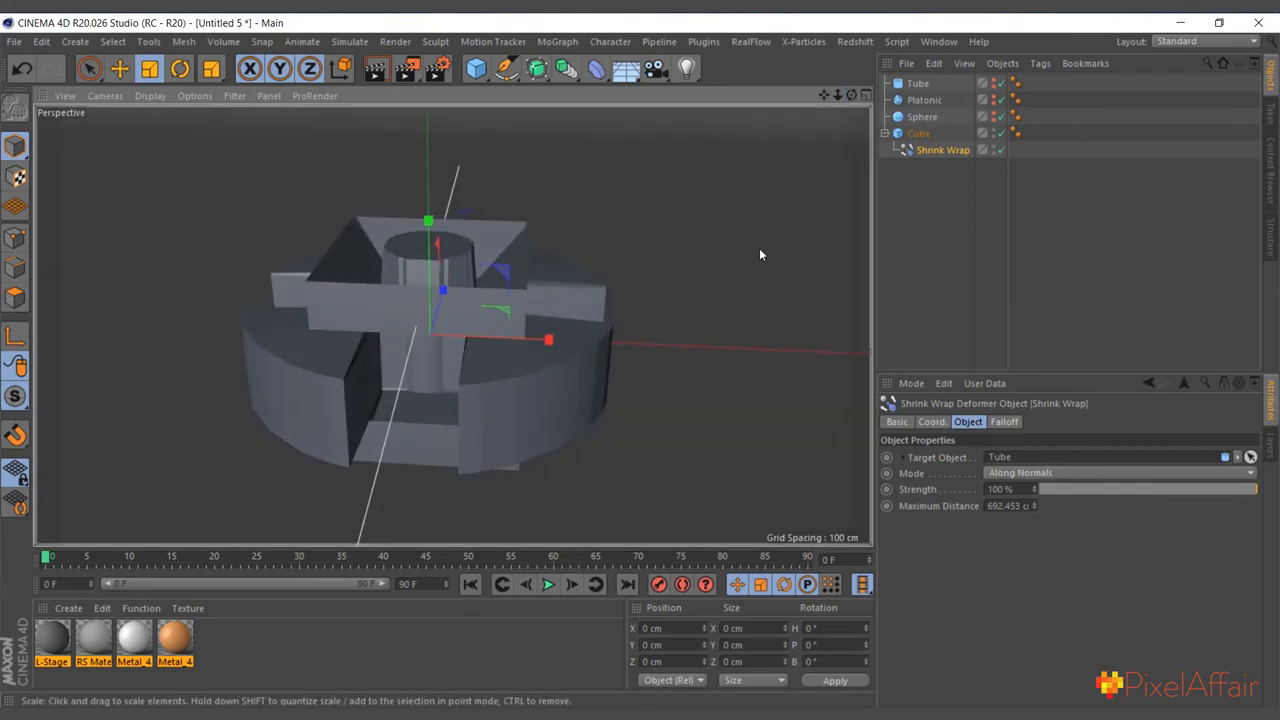
{"action": "left_click_drag", "start_coordinate": [1256, 489], "coordinate": [1100, 489]}
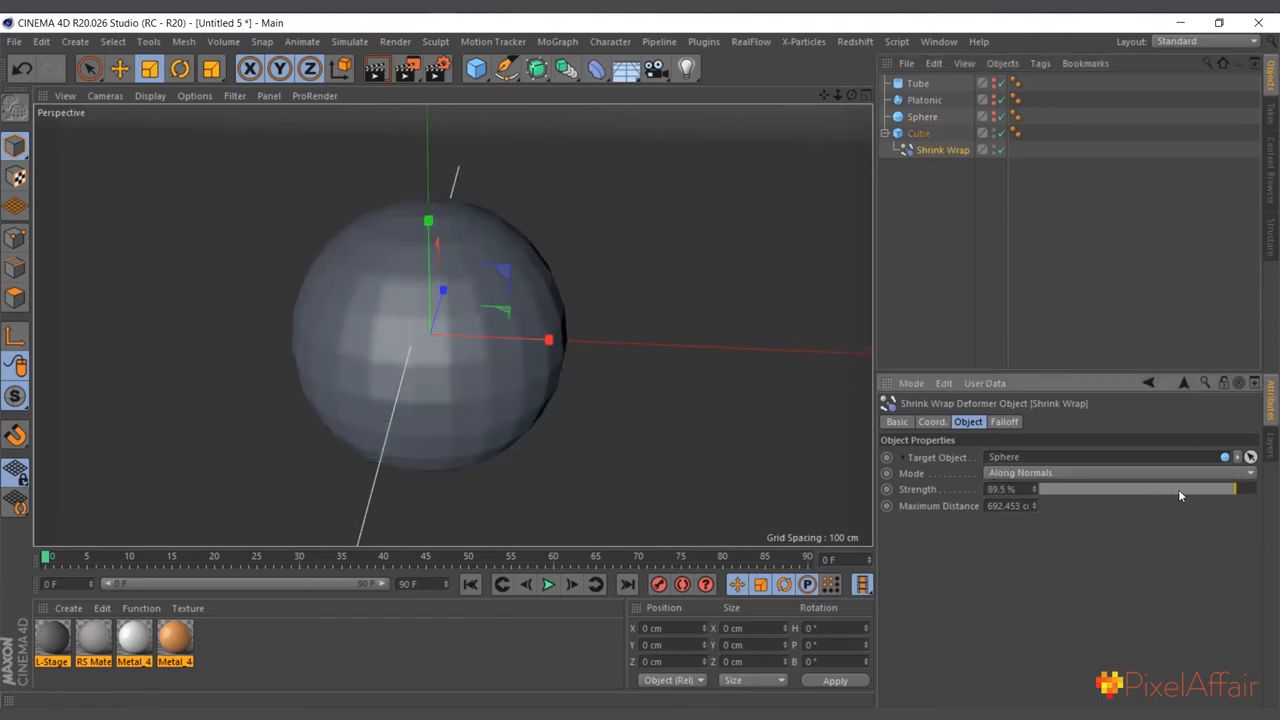
Lower the Shrink Wrap Strength from about 90% to 0%
{"action": "left_click_drag", "start_coordinate": [1245, 489], "coordinate": [1140, 489]}
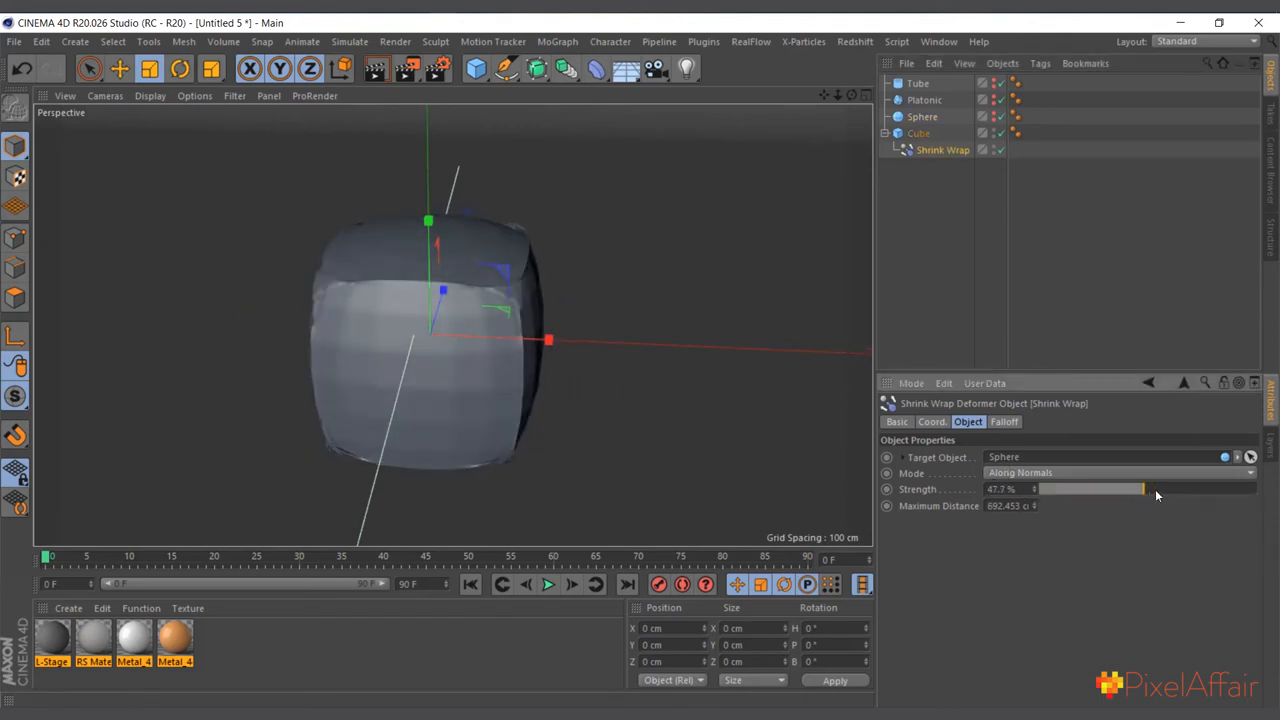
{"action": "left_click_drag", "start_coordinate": [1140, 489], "coordinate": [1077, 489]}
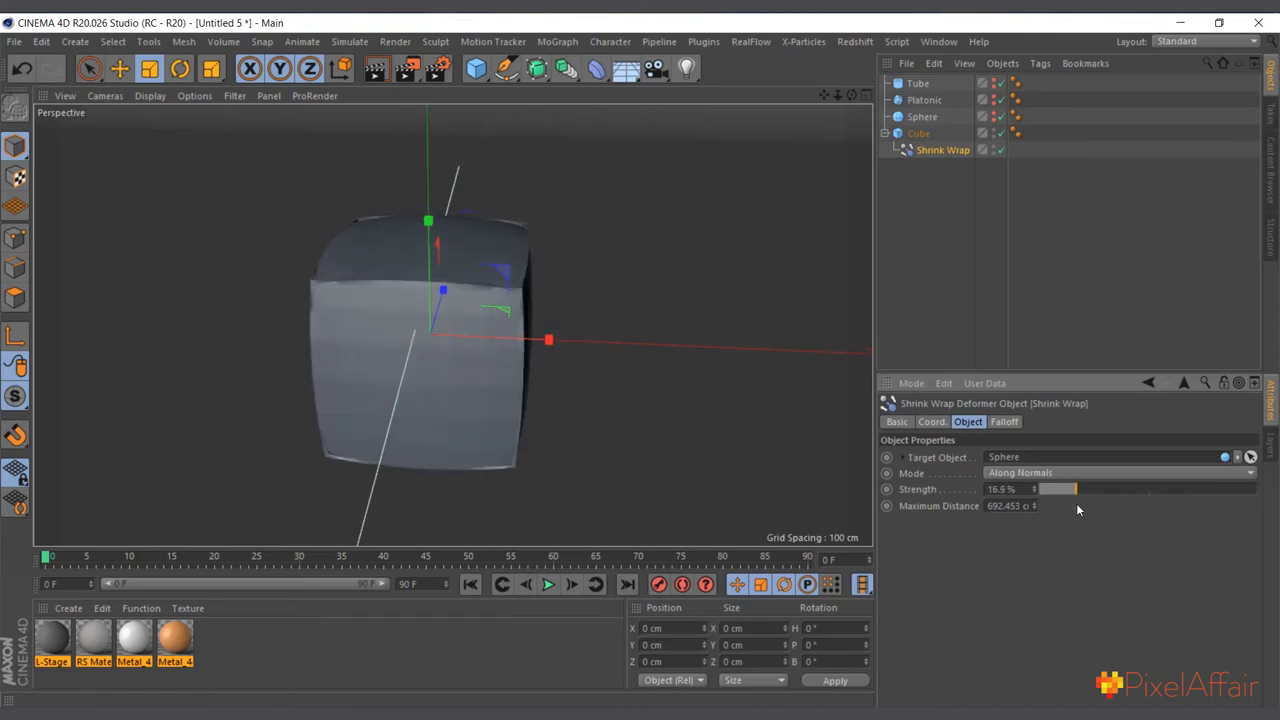
{"action": "left_click_drag", "start_coordinate": [1075, 489], "coordinate": [1137, 489]}
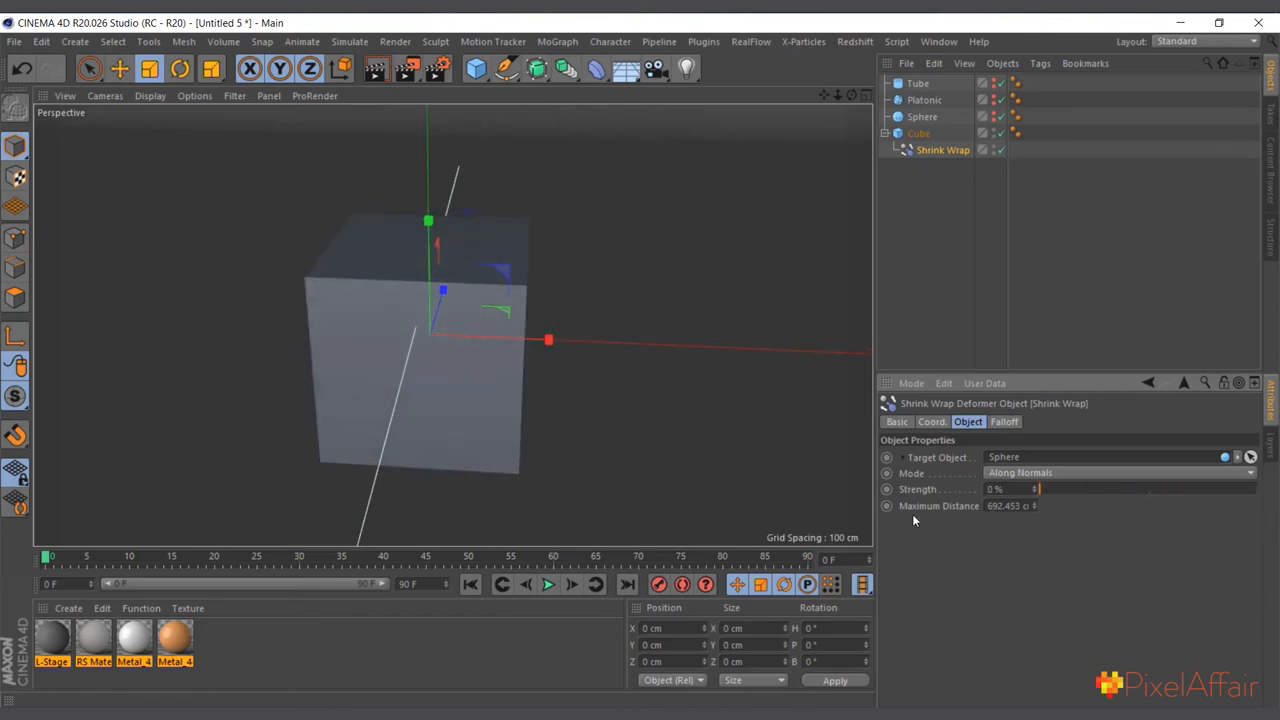
{"action": "mouse_move", "coordinate": [1058, 503]}
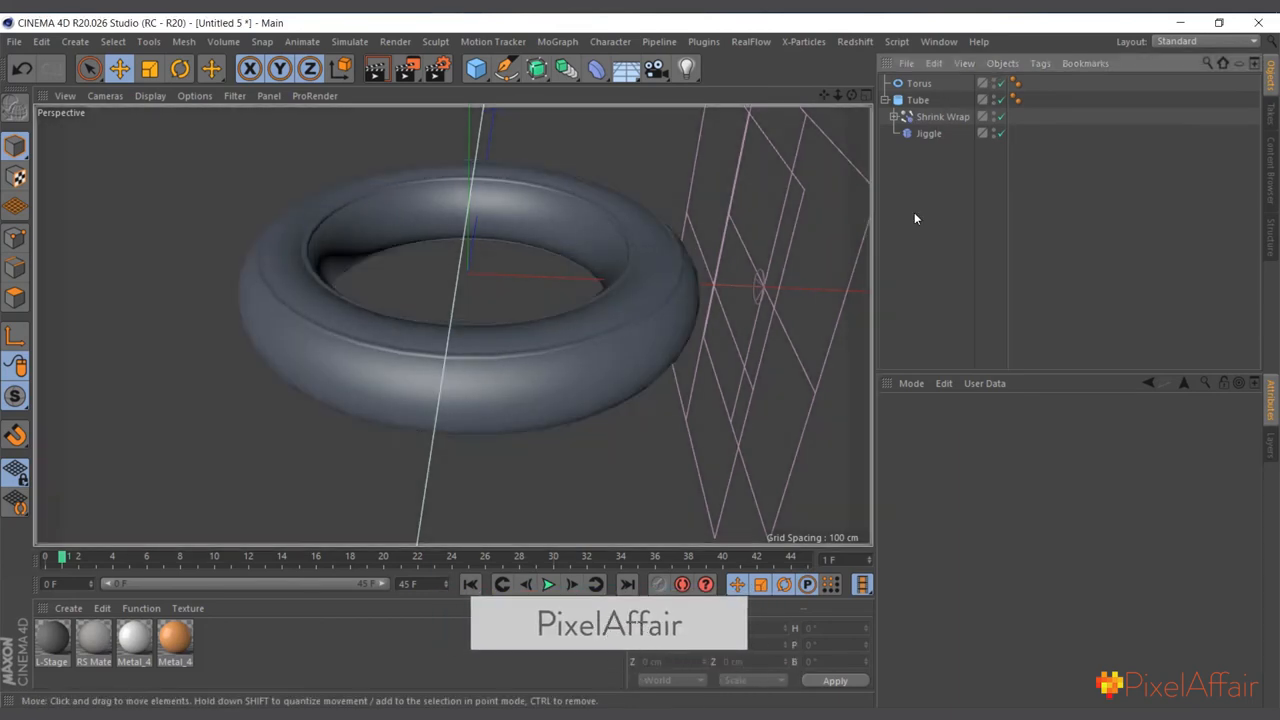
Expand Shrink Wrap, select its Linear Field and go to the animation start
{"action": "left_click", "coordinate": [917, 99]}
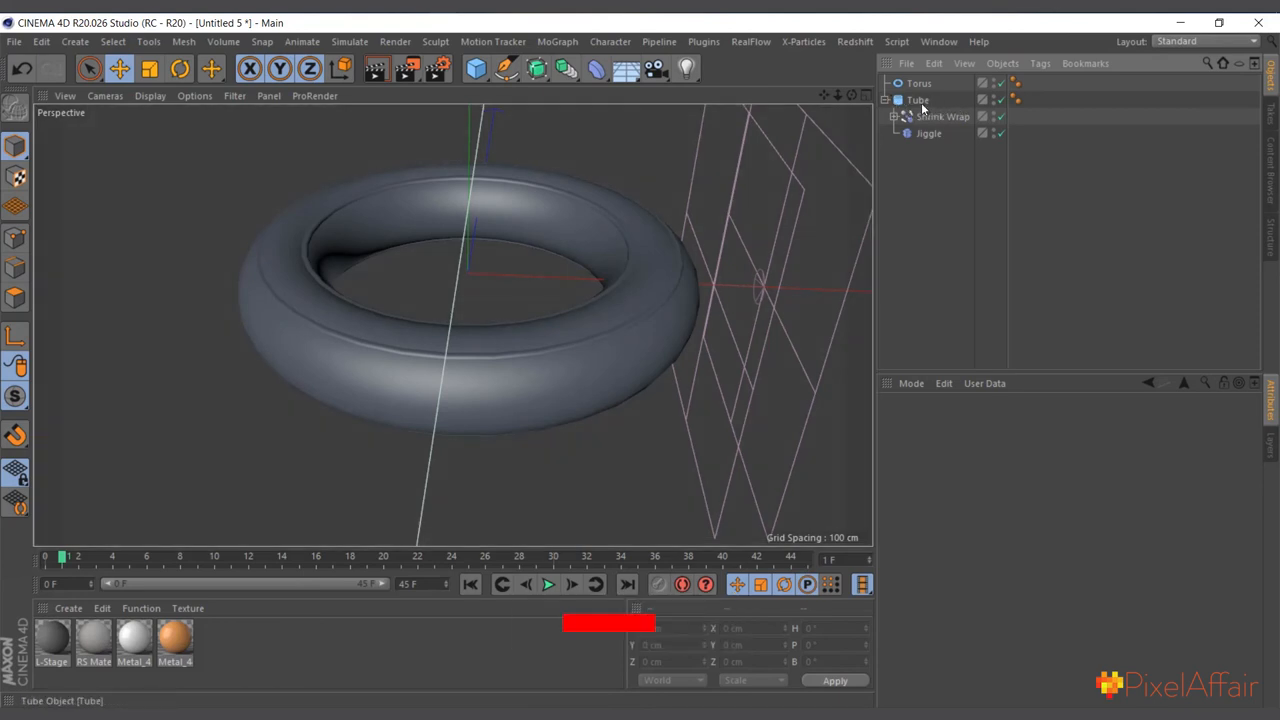
{"action": "left_click", "coordinate": [918, 83]}
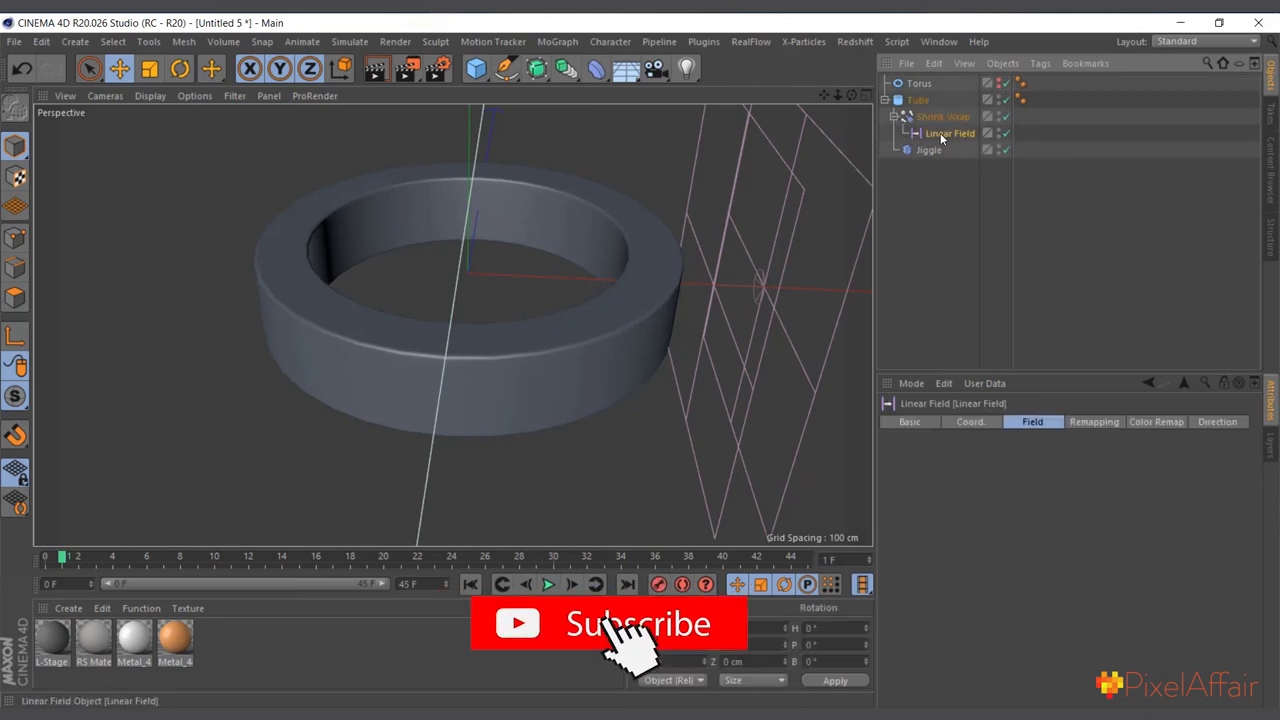
{"action": "left_click", "coordinate": [949, 133]}
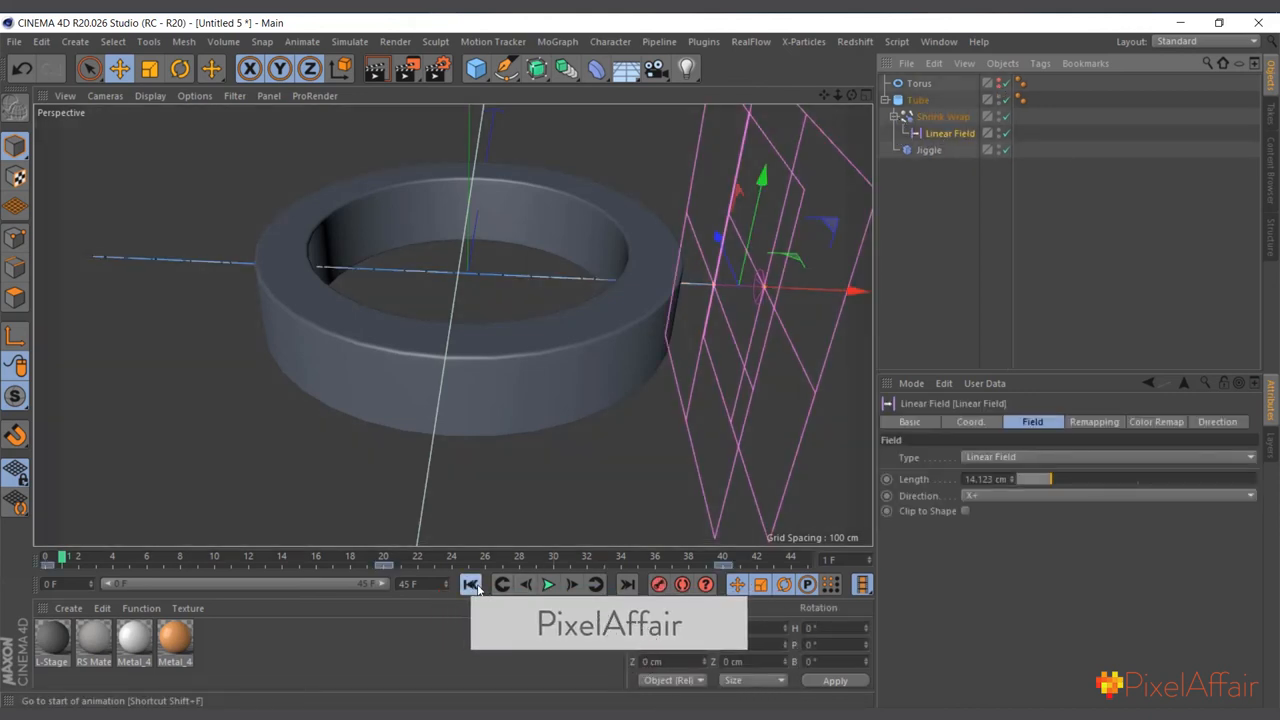
{"action": "left_click", "coordinate": [548, 584]}
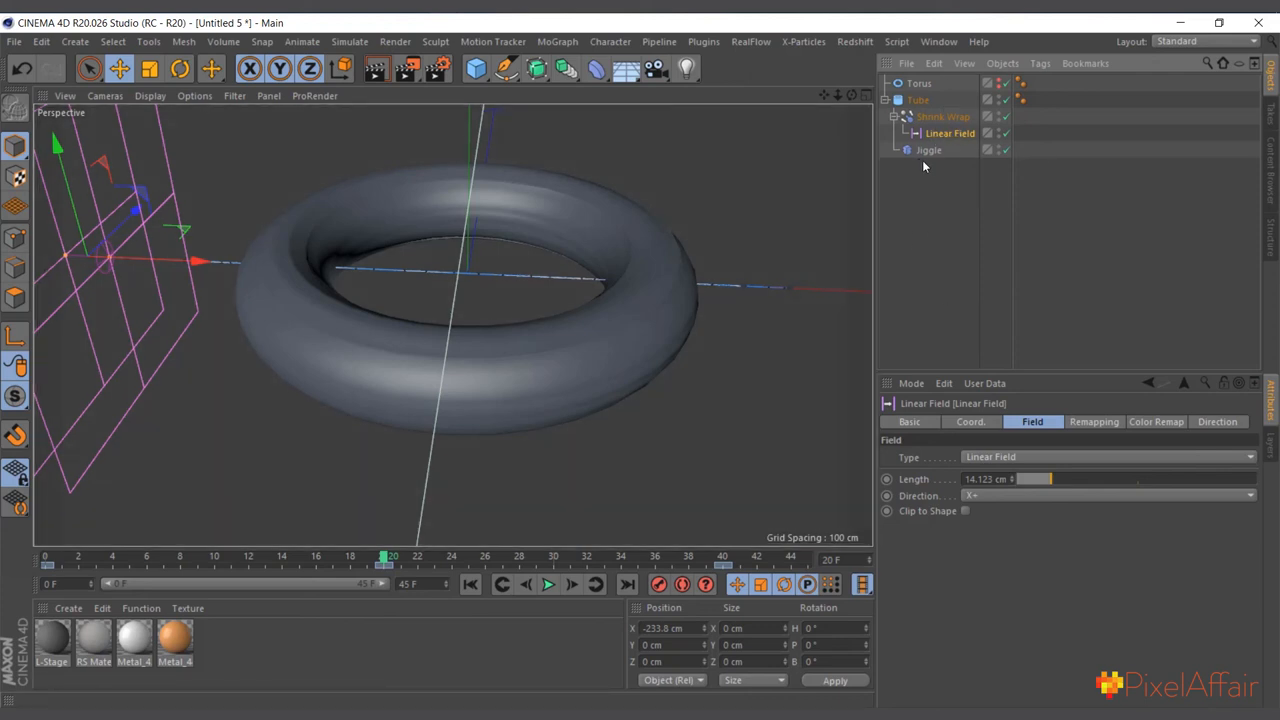
{"action": "mouse_move", "coordinate": [485, 590]}
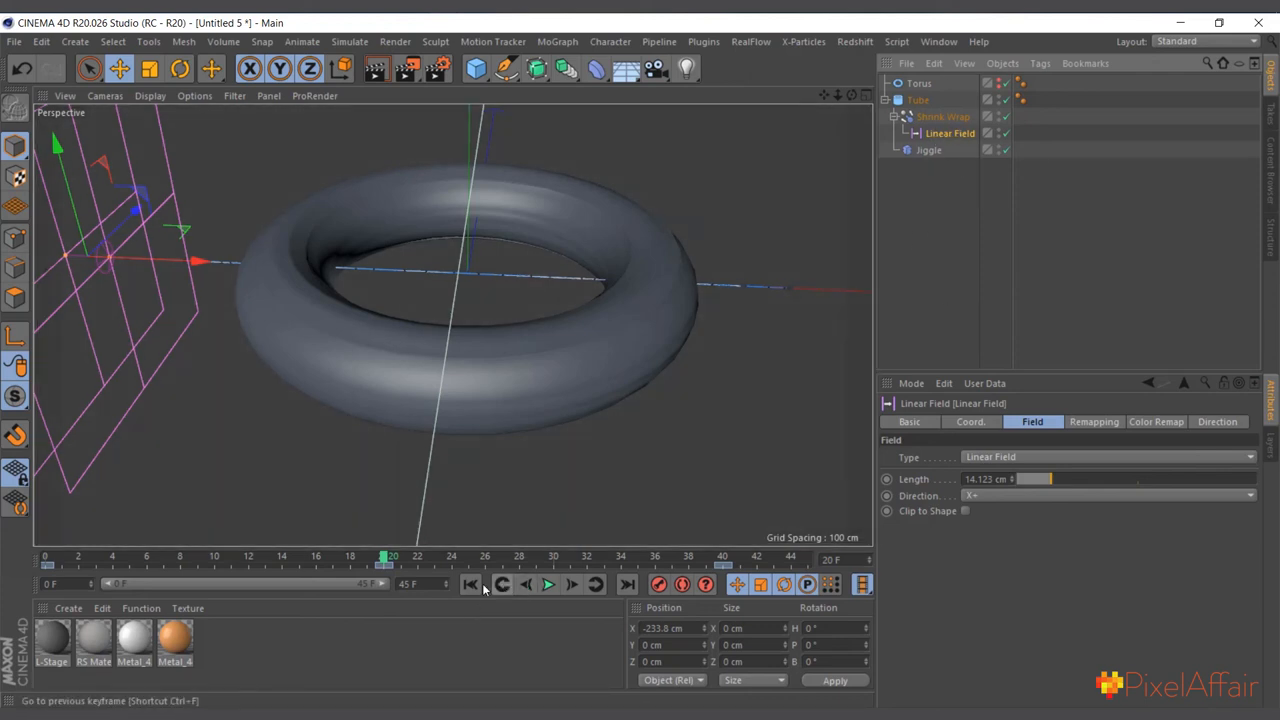
Rewind and play the animation to preview the tube morphing into a torus
{"action": "left_click", "coordinate": [547, 584]}
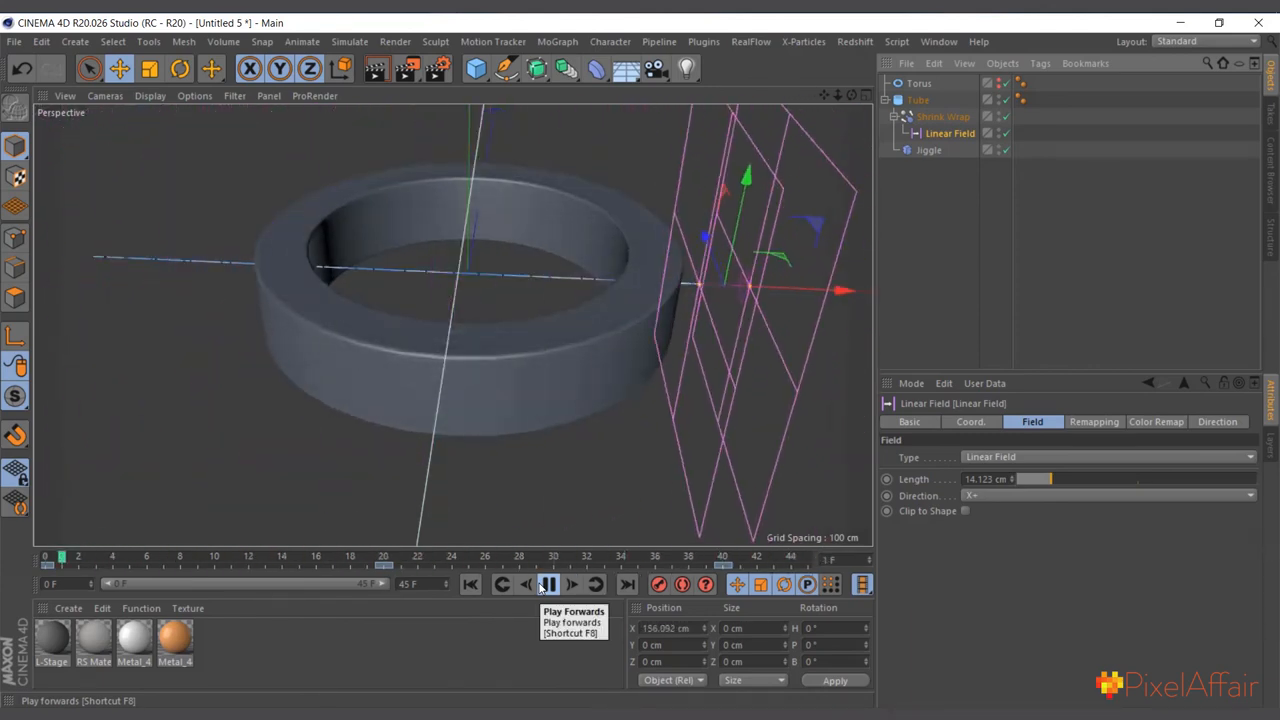
{"action": "left_click", "coordinate": [548, 584]}
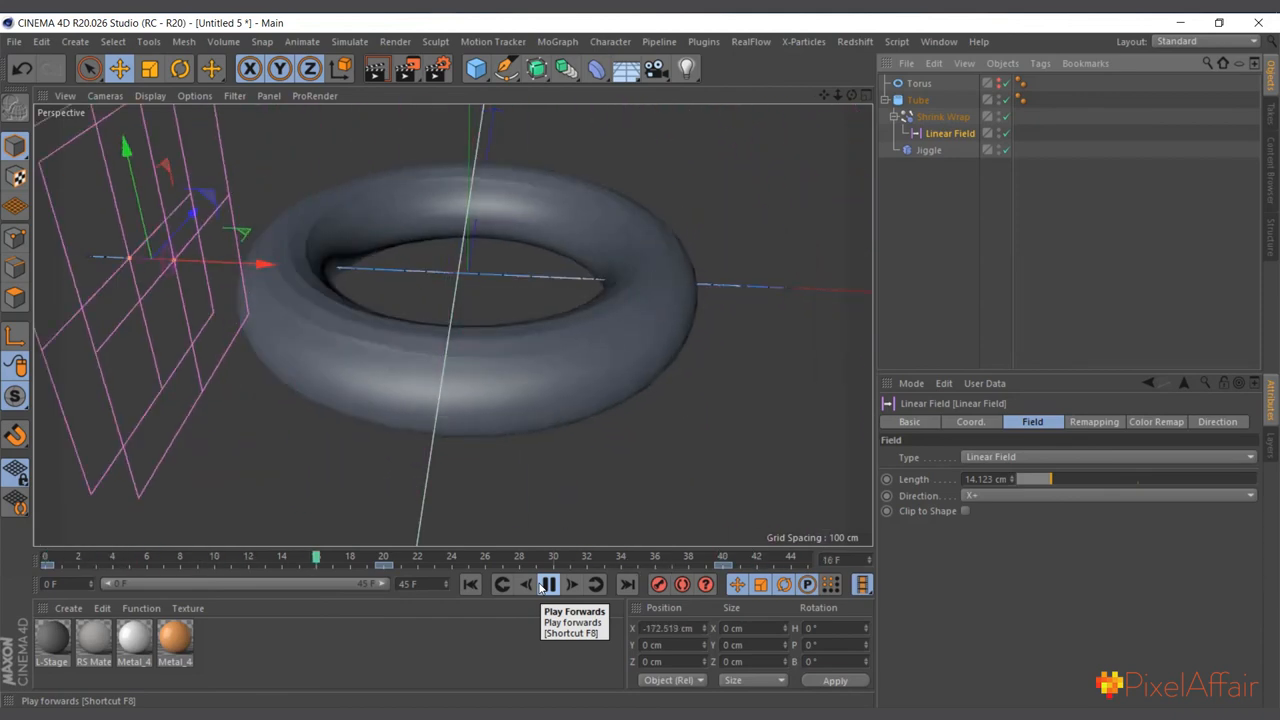
{"action": "left_click", "coordinate": [548, 584]}
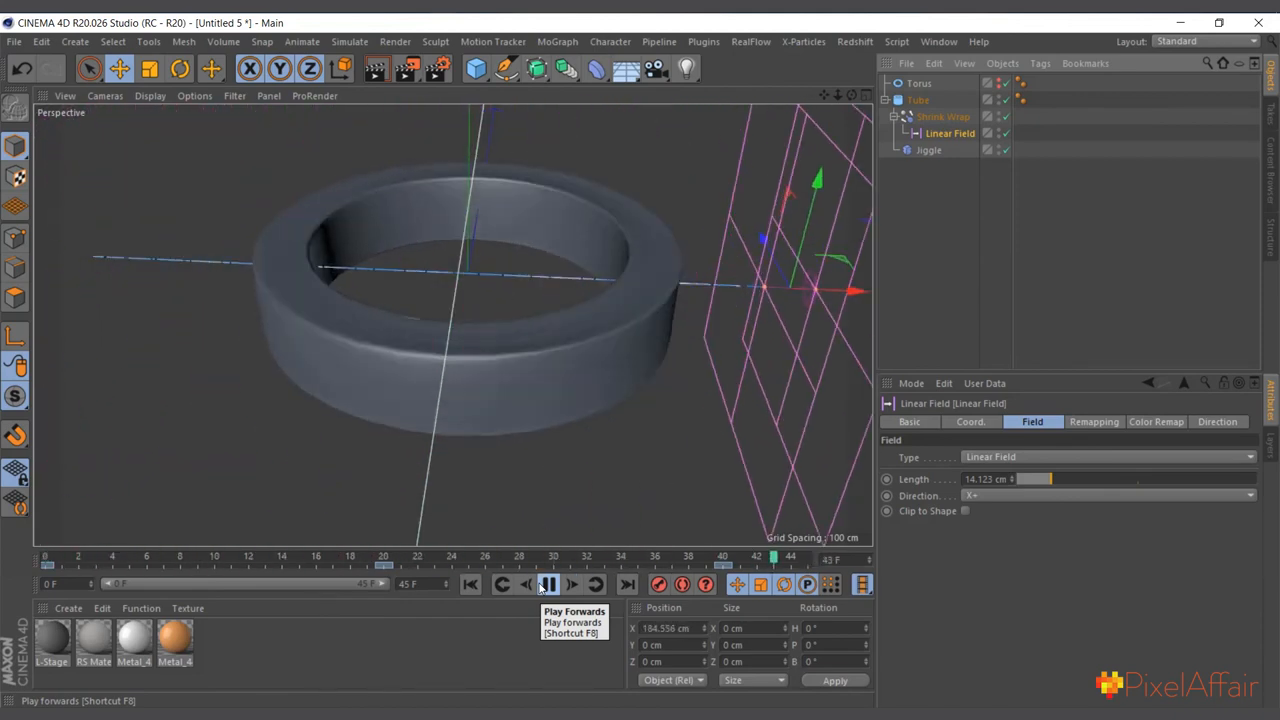
{"action": "left_click", "coordinate": [548, 584]}
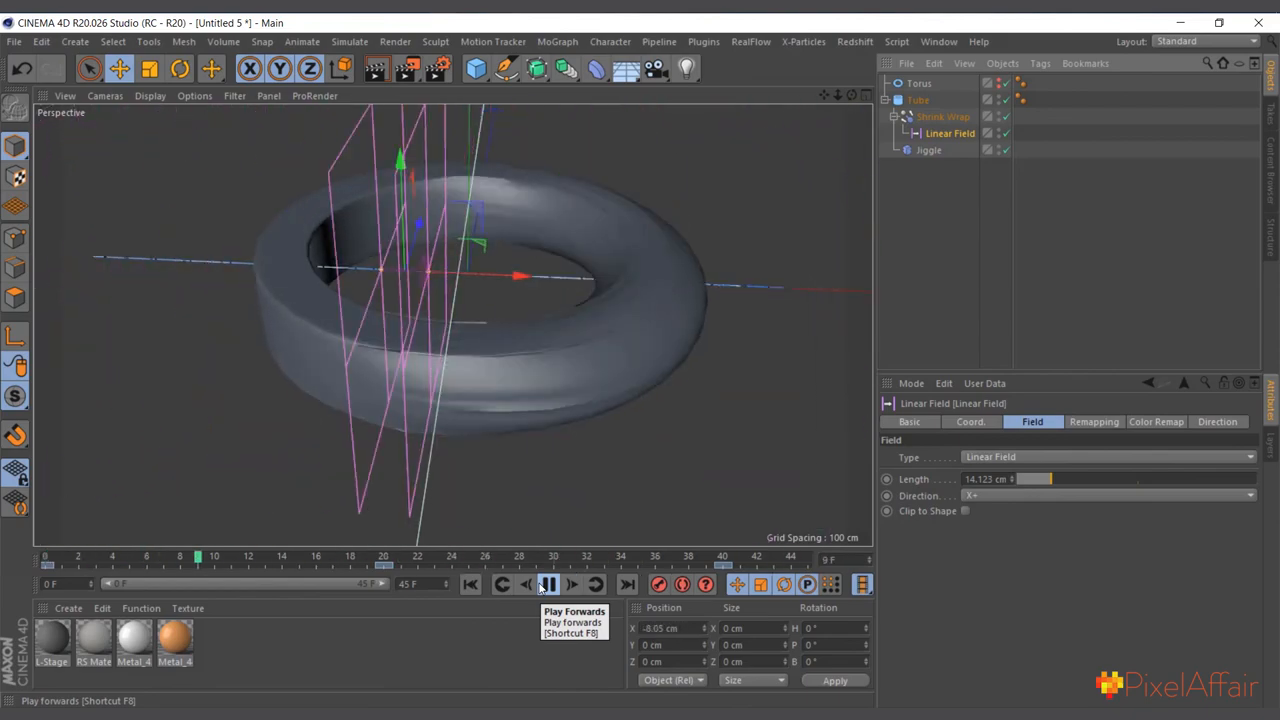